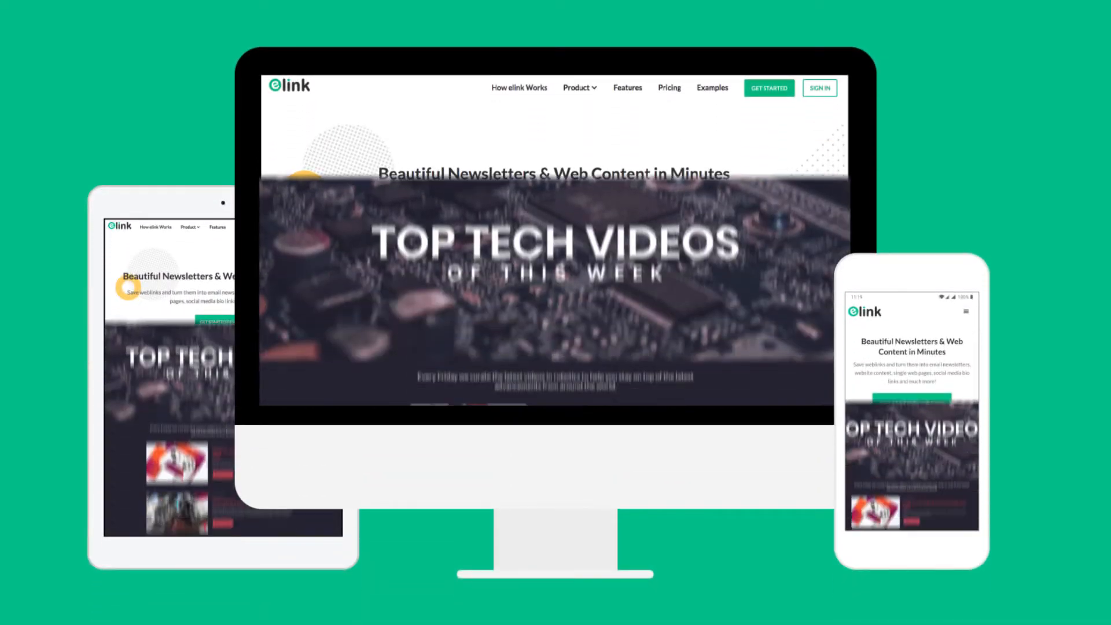
Start a new elink.io post from scratch
{"action": "scroll", "scroll_direction": "down", "scroll_amount": 3}
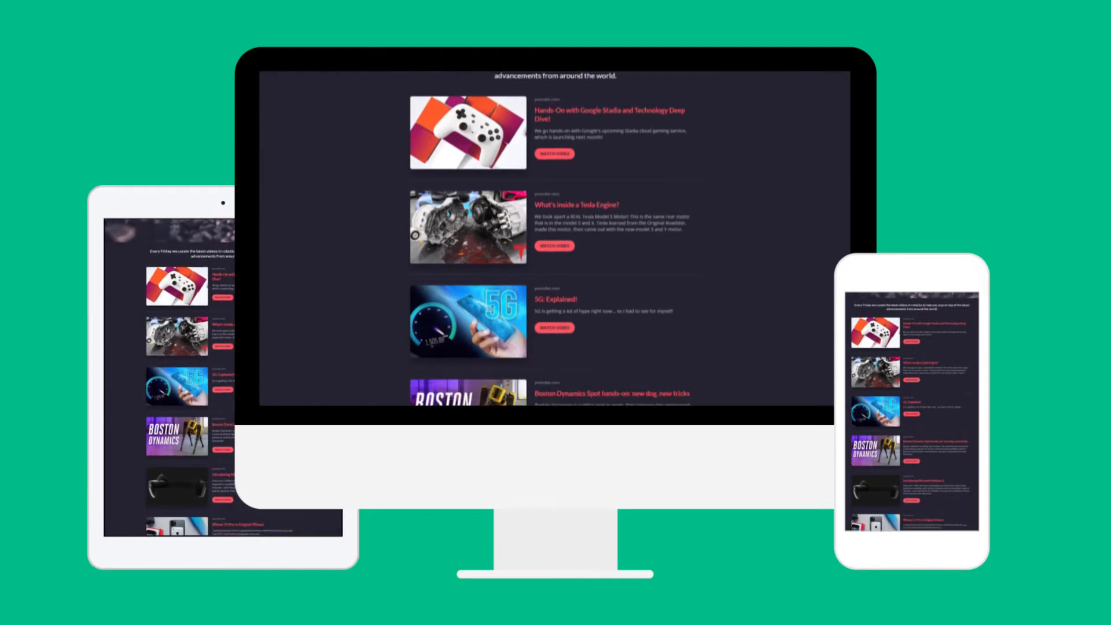
{"action": "scroll", "scroll_direction": "down", "scroll_amount": 3}
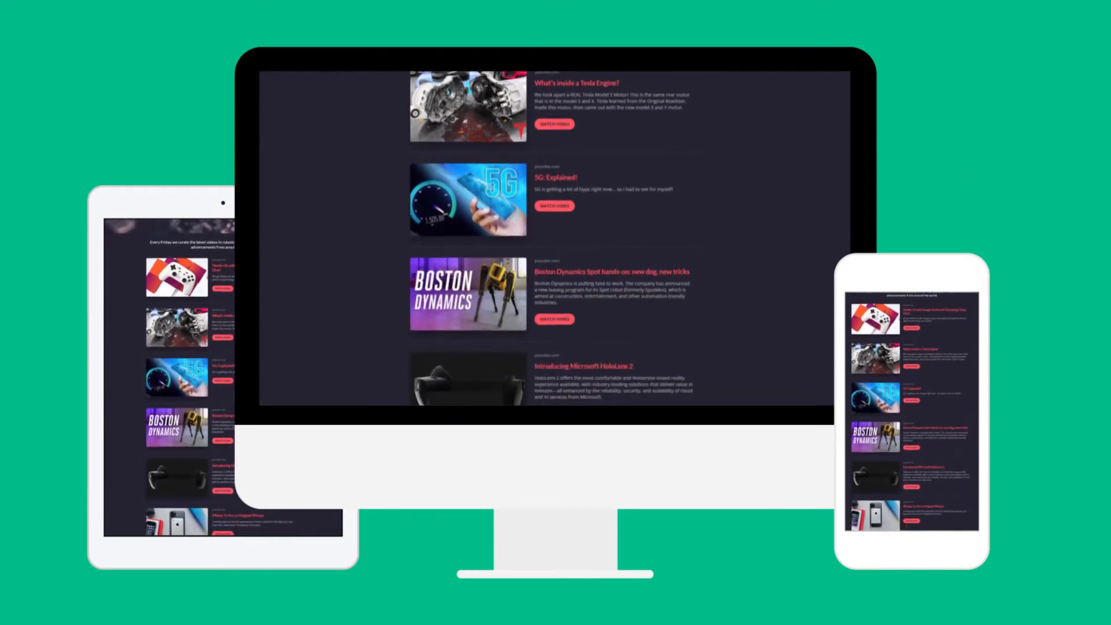
{"action": "scroll", "scroll_direction": "down", "scroll_amount": 3}
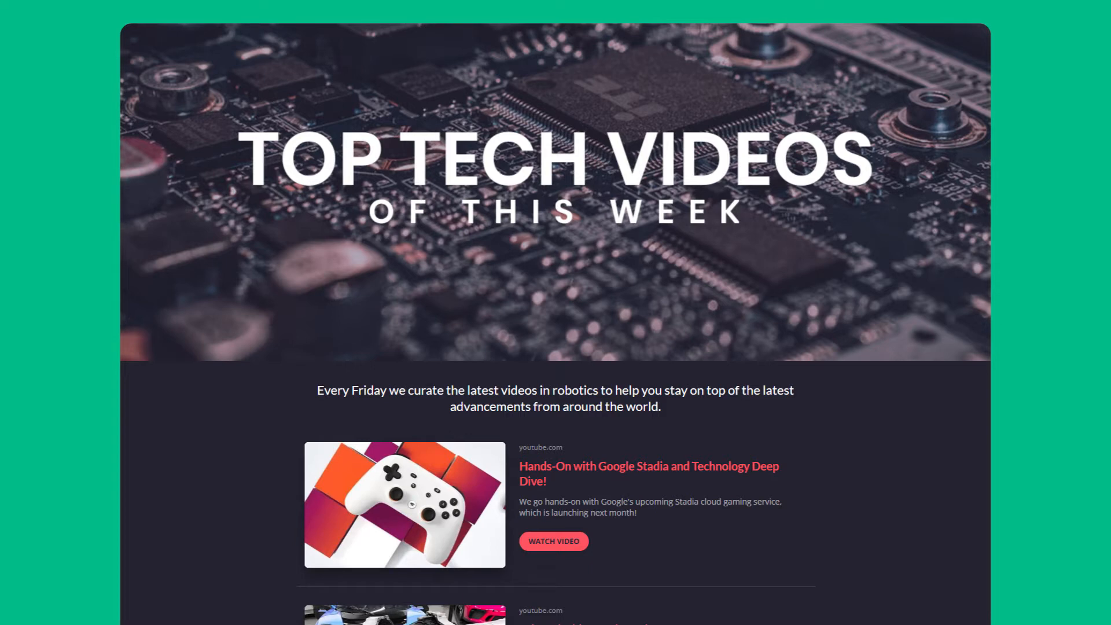
{"action": "scroll", "scroll_direction": "down", "scroll_amount": 3}
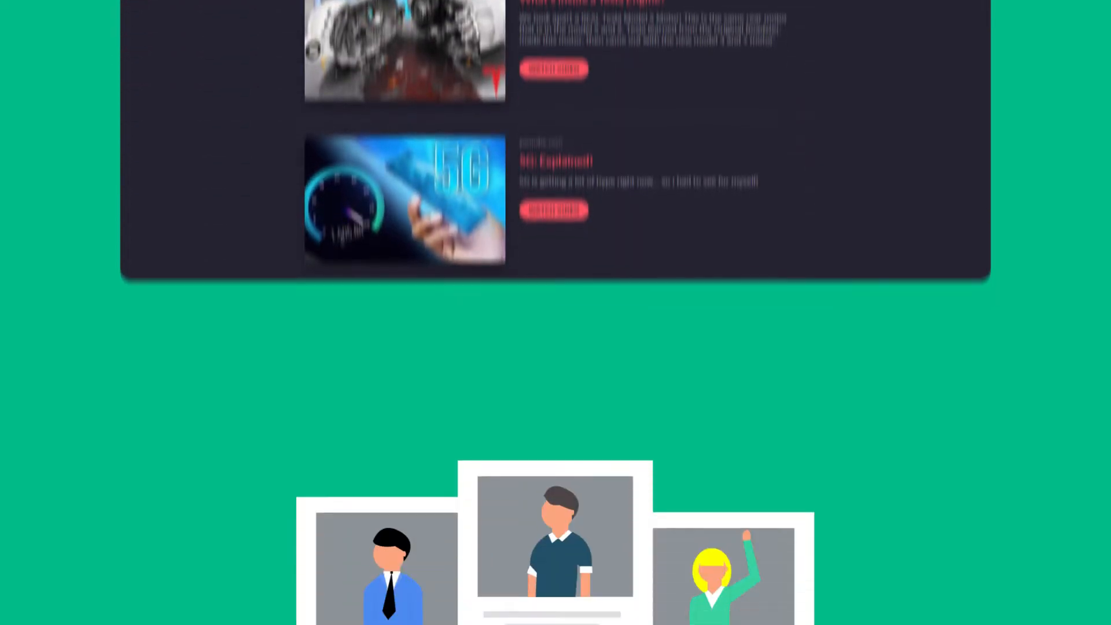
{"action": "scroll", "scroll_direction": "down", "scroll_amount": 3}
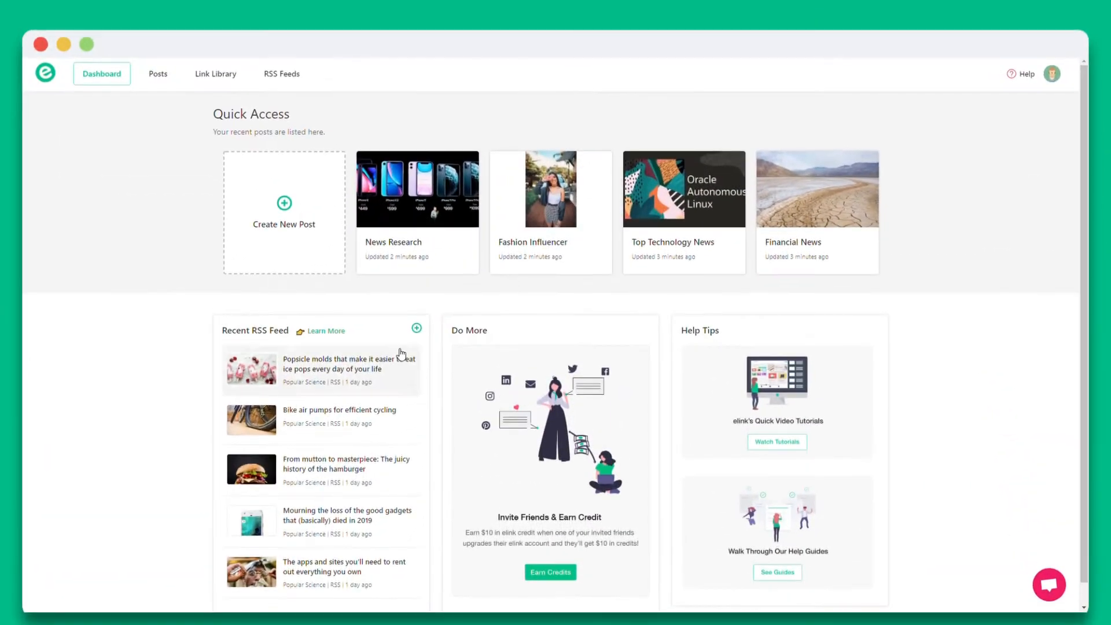
{"action": "left_click", "coordinate": [283, 212]}
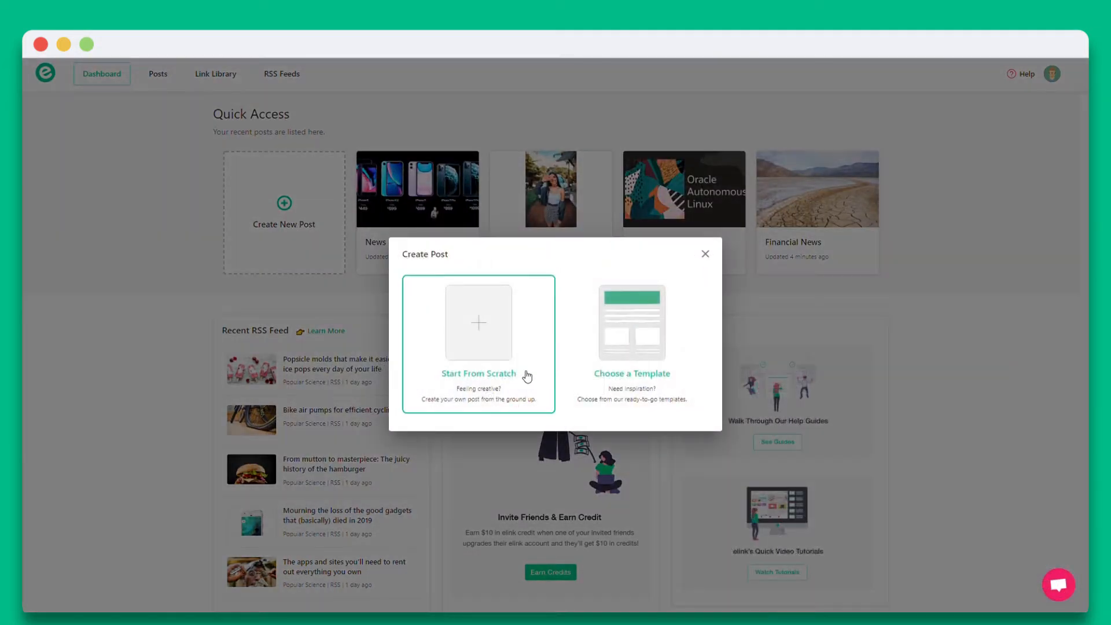
{"action": "left_click", "coordinate": [478, 323]}
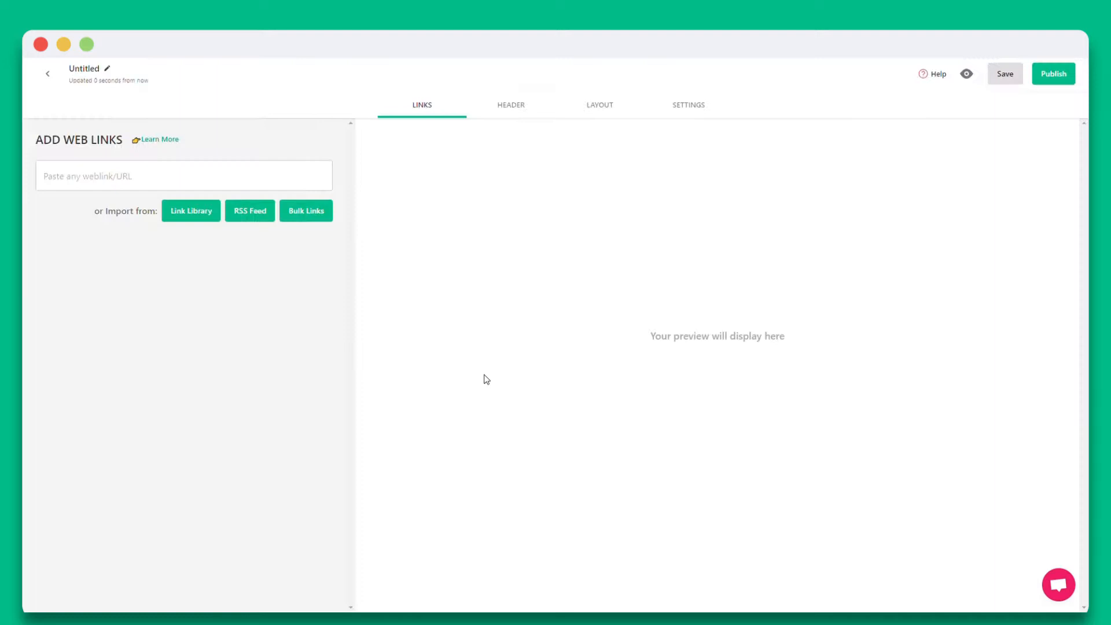
Add four YouTube links: iPhone 11 Pro, HoloLens 2, Boston Dynamics Spot, 5G Explained
{"action": "left_click", "coordinate": [183, 176]}
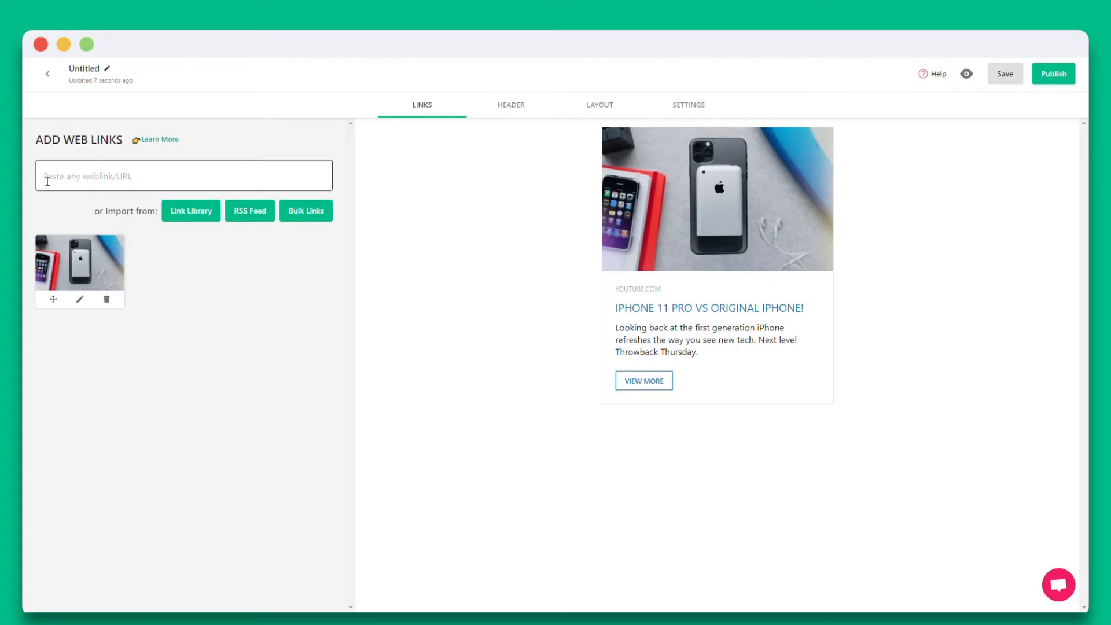
{"action": "type", "text": "https://www.youtube.com/watch?v=eqFqtAJMtYE"}
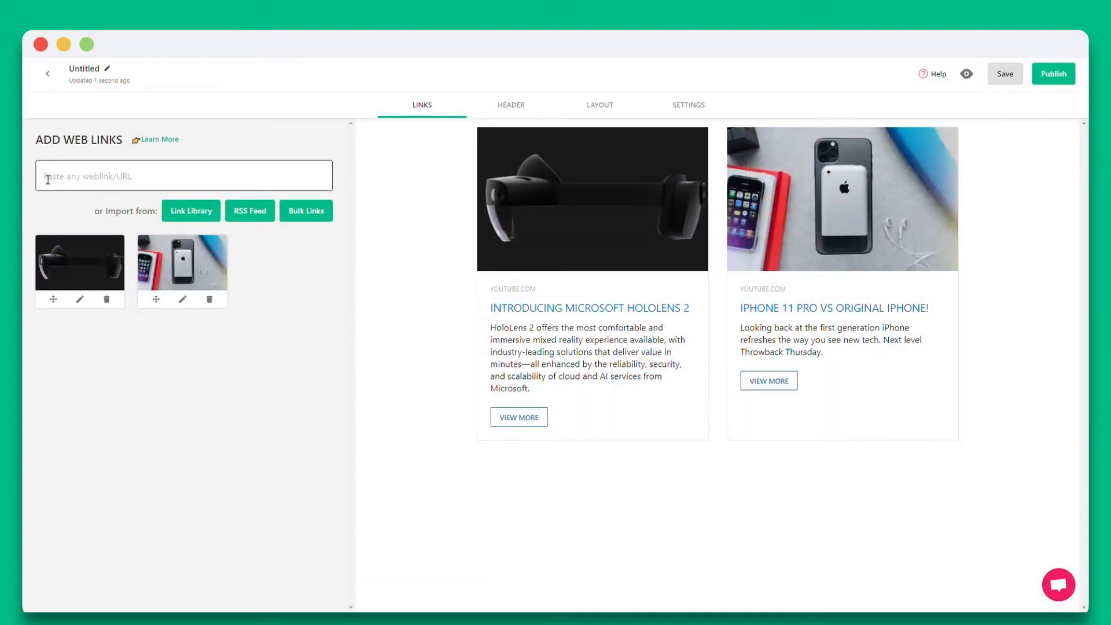
{"action": "type", "text": "https://www.youtube.com/watch?v=bmNaLtC6vkU"}
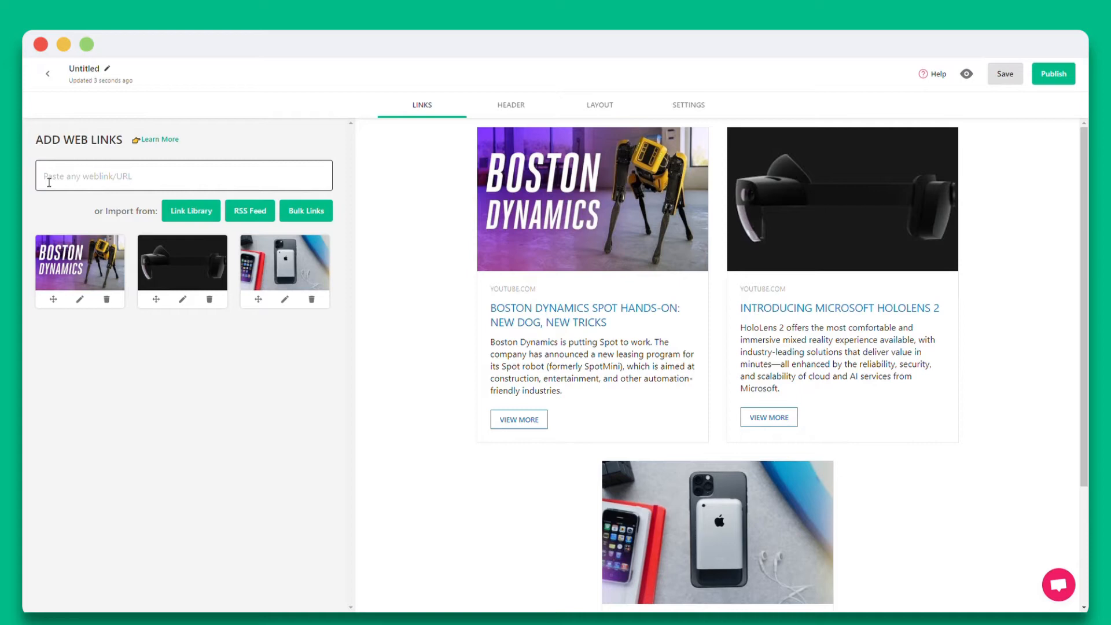
{"action": "type", "text": "https://www.youtube.com/watch?v=_CTUs_2hq6Y"}
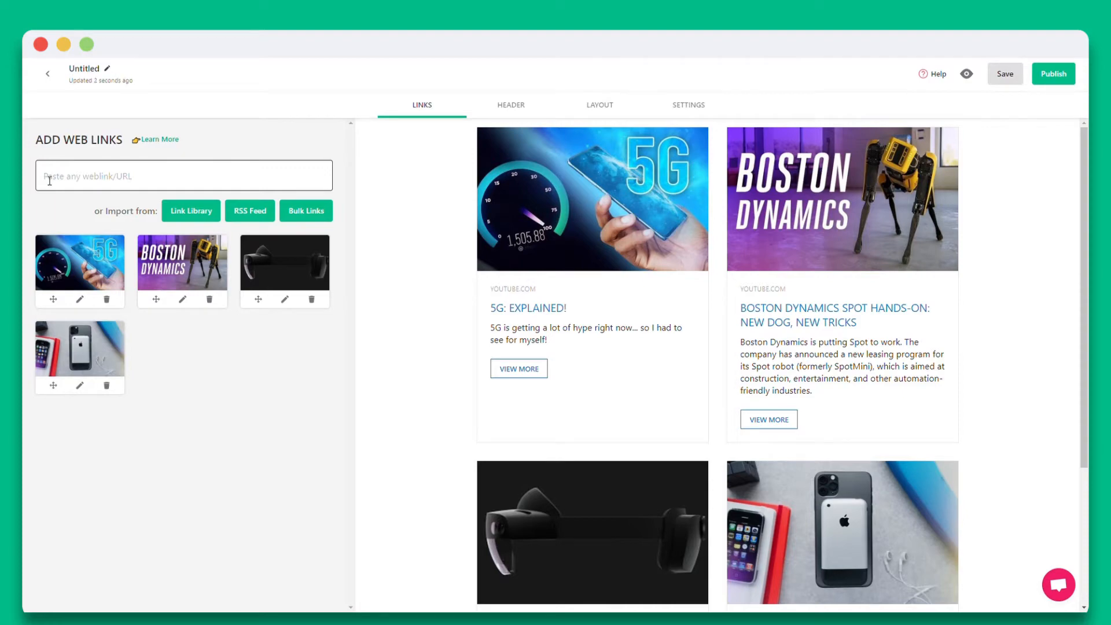
{"action": "type", "text": "https://www.youtube.com/watch?v=wvLmBfwmA04"}
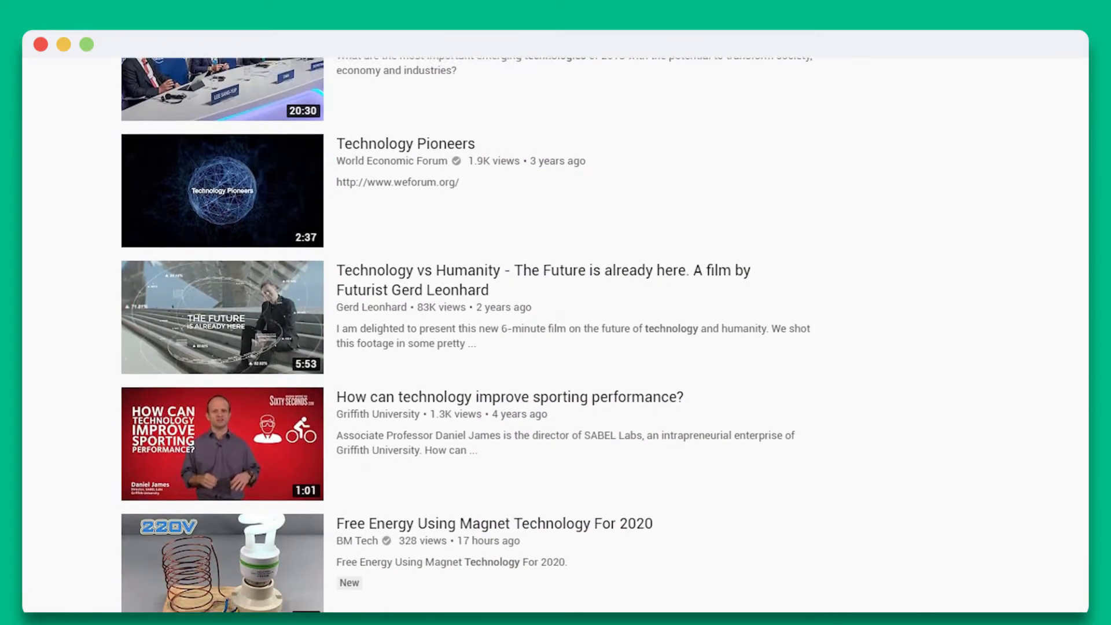
Browse YouTube tech results and open the Google Stadia hands-on video
{"action": "scroll", "scroll_direction": "down", "scroll_amount": 3}
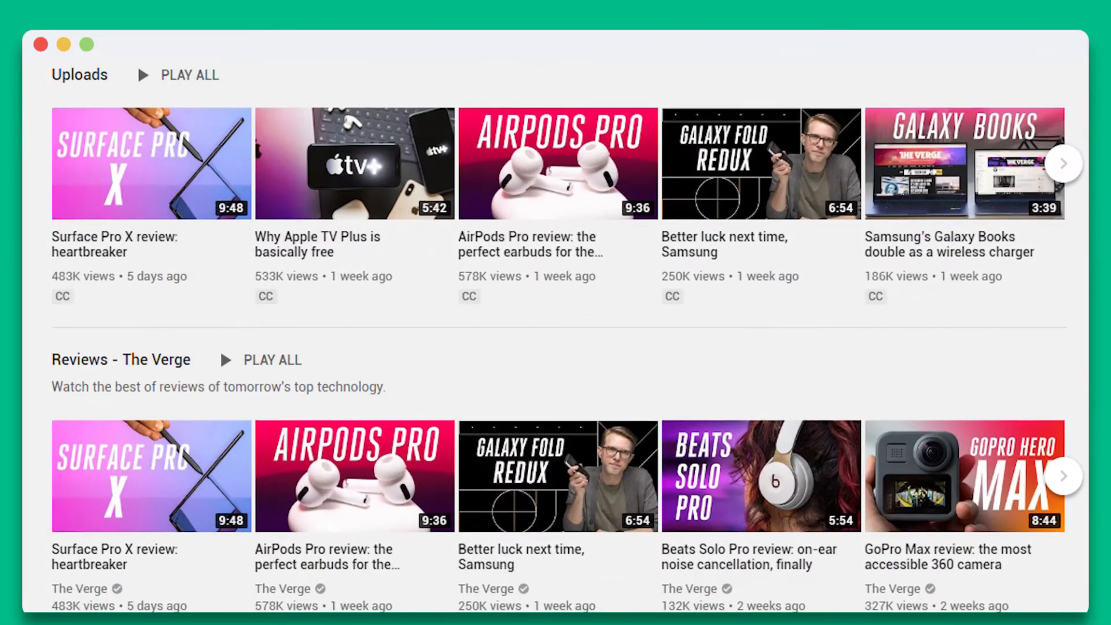
{"action": "scroll", "scroll_direction": "down", "scroll_amount": 3}
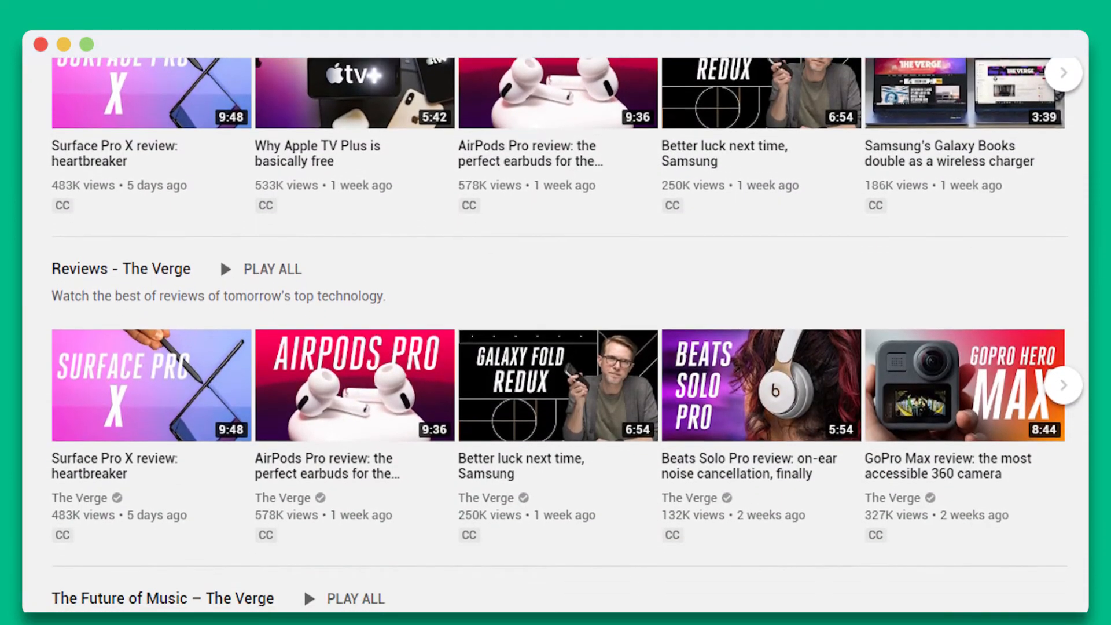
{"action": "scroll", "scroll_direction": "down", "scroll_amount": 3}
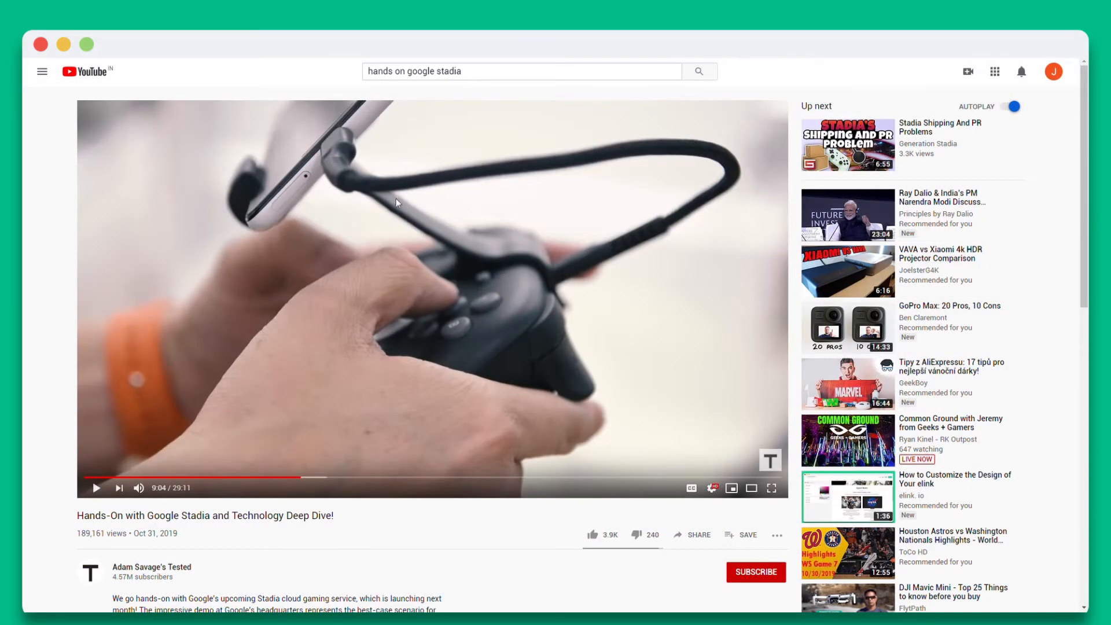
{"action": "left_click", "coordinate": [240, 76]}
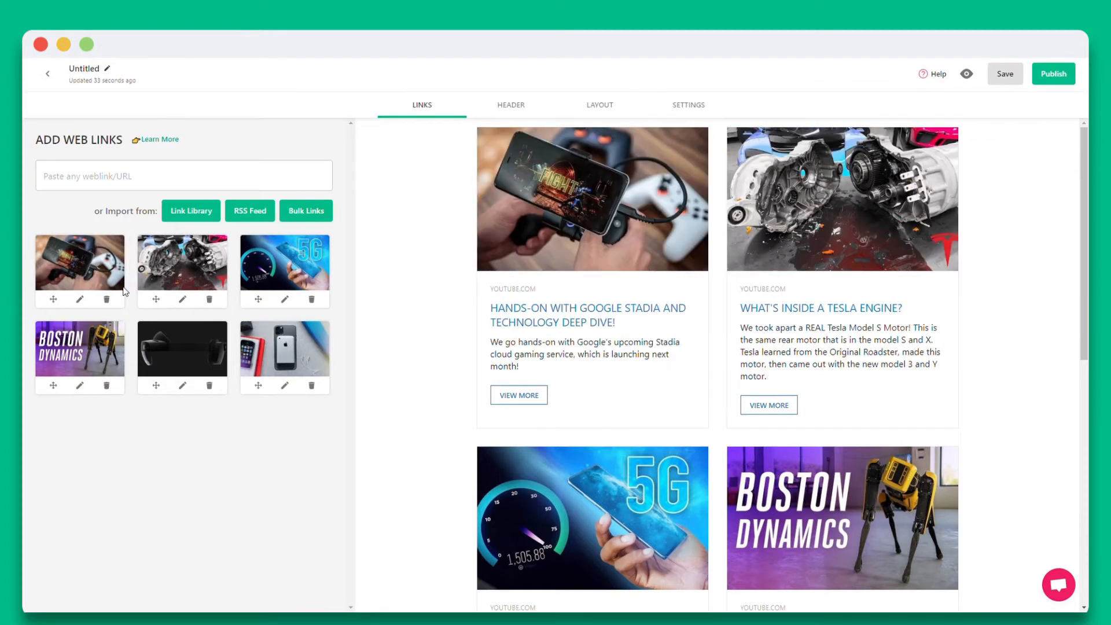
Replace the Stadia card's thumbnail with a white Stadia controller image and save
{"action": "left_click", "coordinate": [79, 299]}
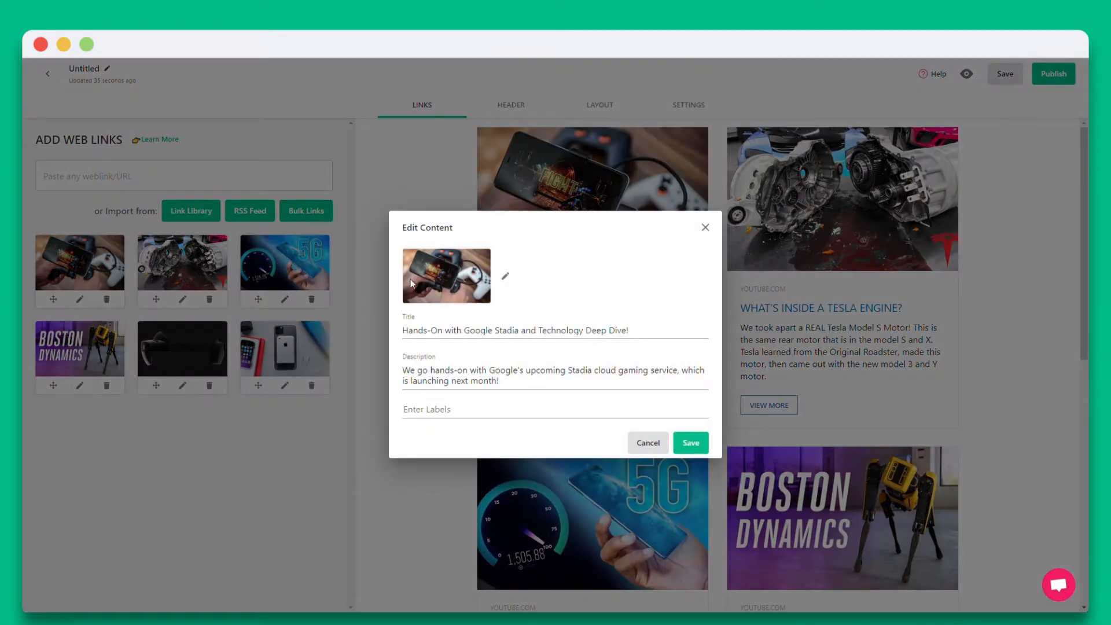
{"action": "left_click", "coordinate": [505, 277]}
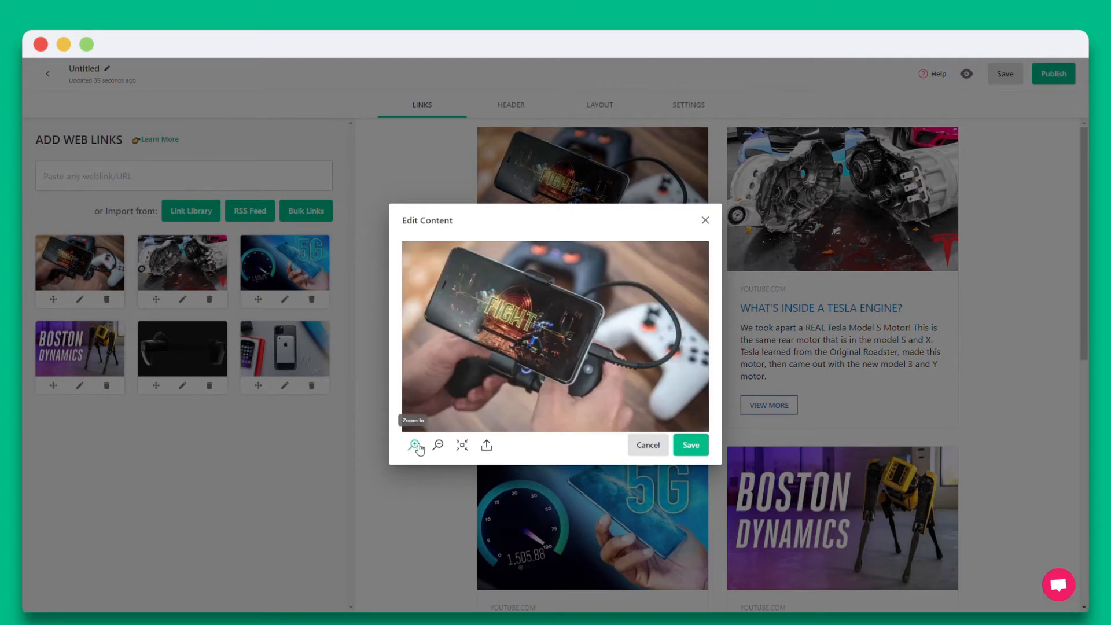
{"action": "left_click", "coordinate": [415, 445]}
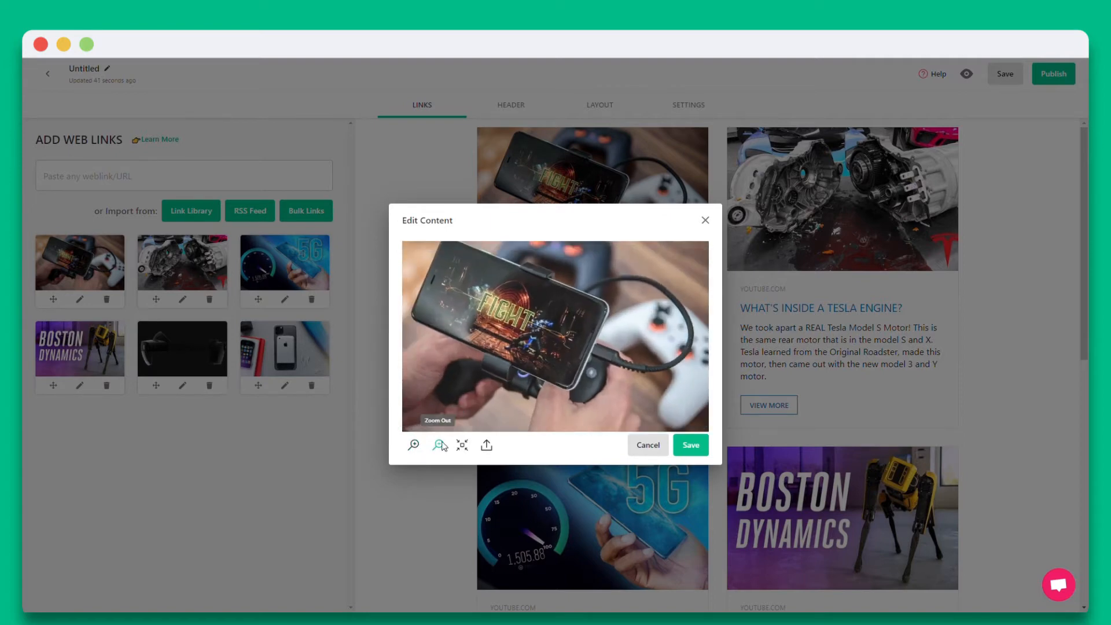
{"action": "left_click", "coordinate": [438, 445]}
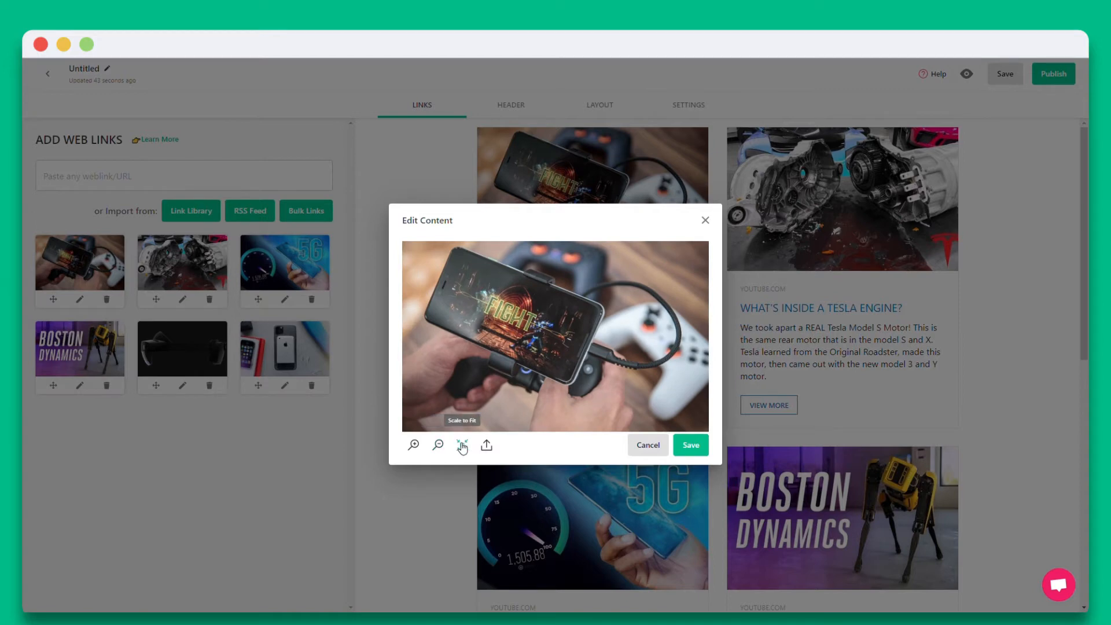
{"action": "left_click", "coordinate": [486, 445]}
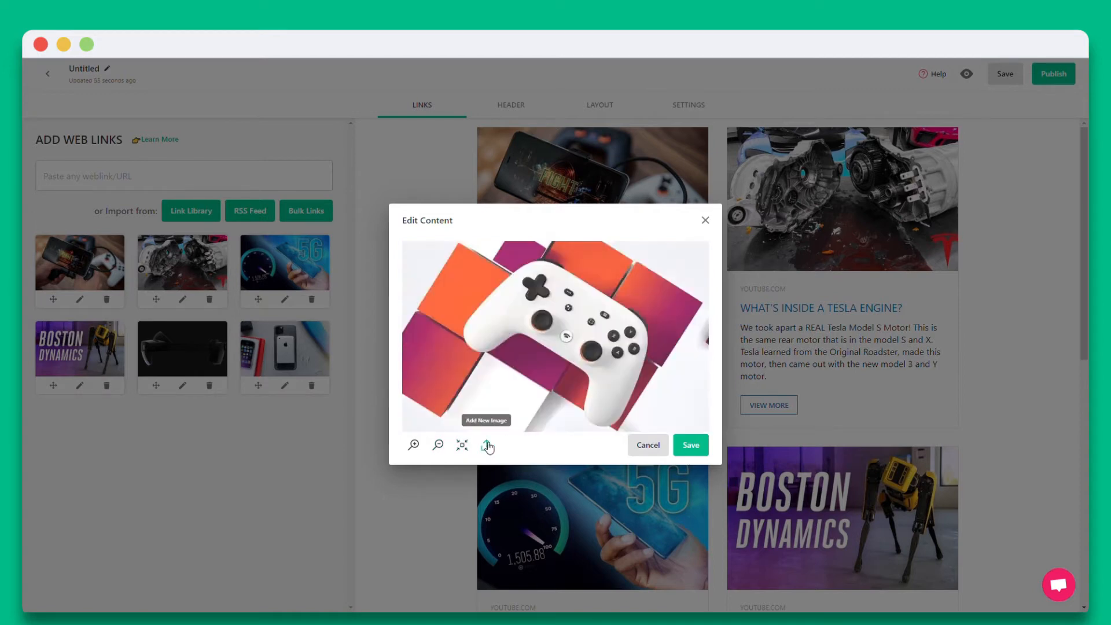
{"action": "left_click", "coordinate": [487, 445]}
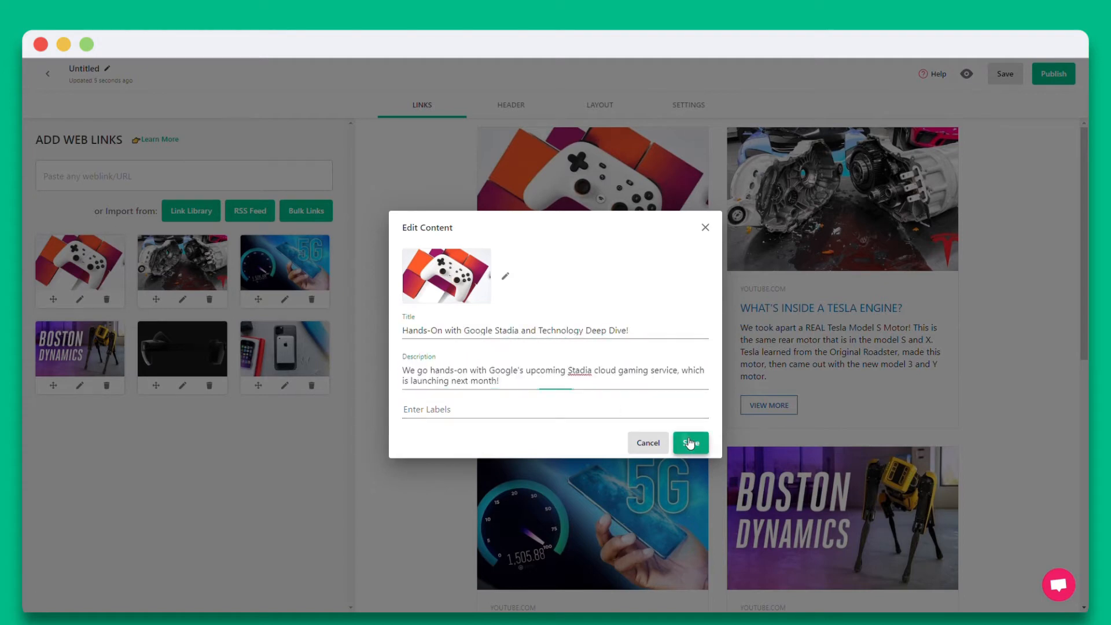
{"action": "left_click", "coordinate": [689, 442]}
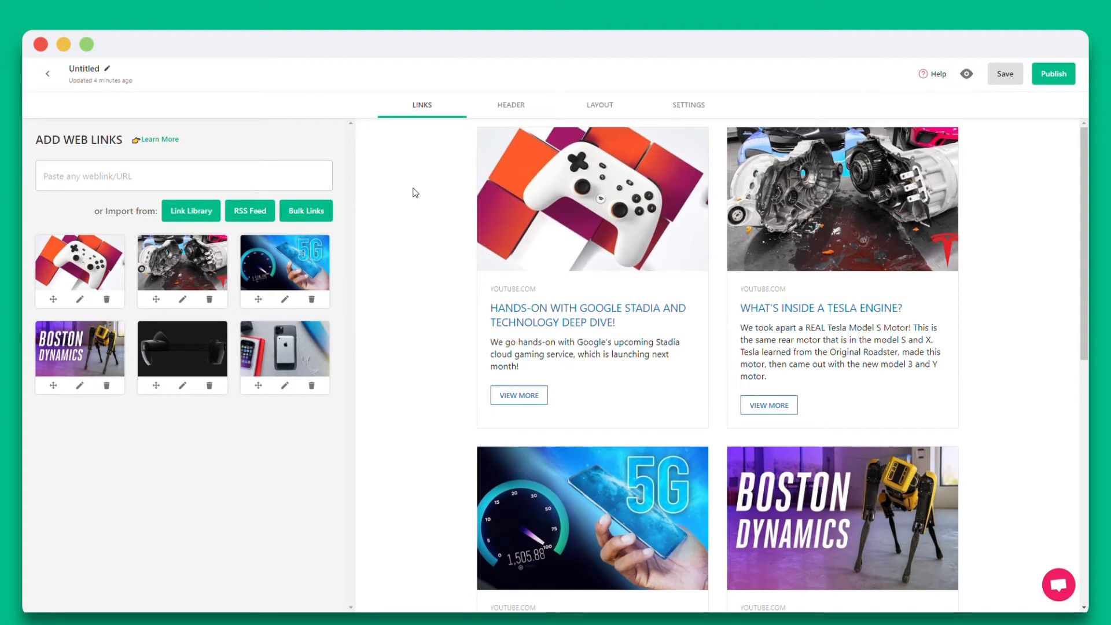
{"action": "mouse_move", "coordinate": [520, 112]}
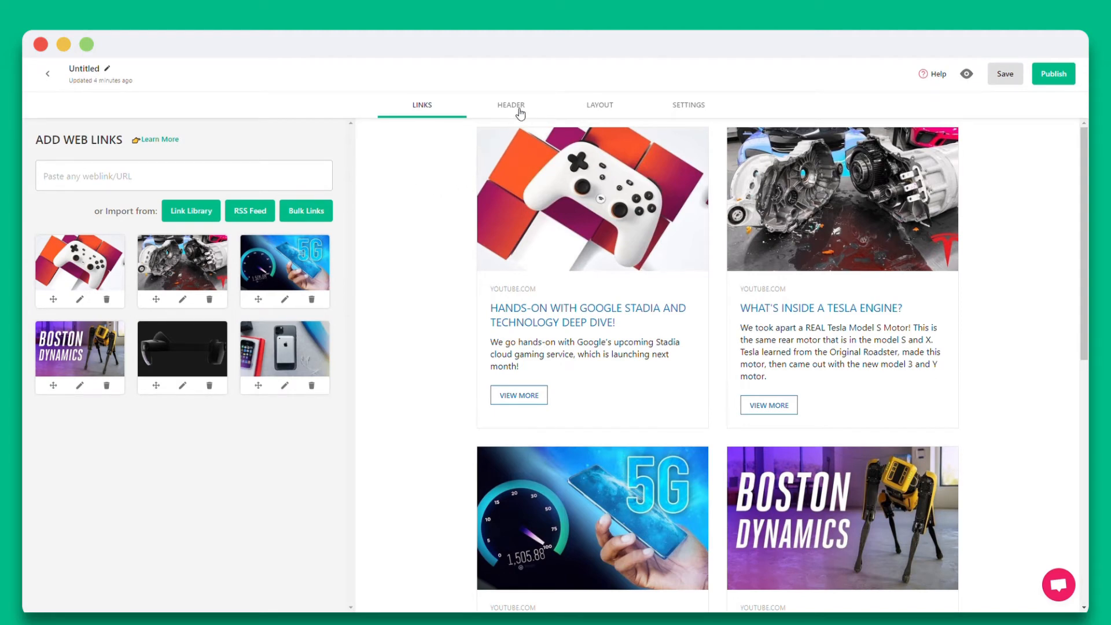
Add the 'Every Friday we curate…' header blurb and 'Last Updated : November 7, 2019' footer
{"action": "left_click", "coordinate": [510, 105]}
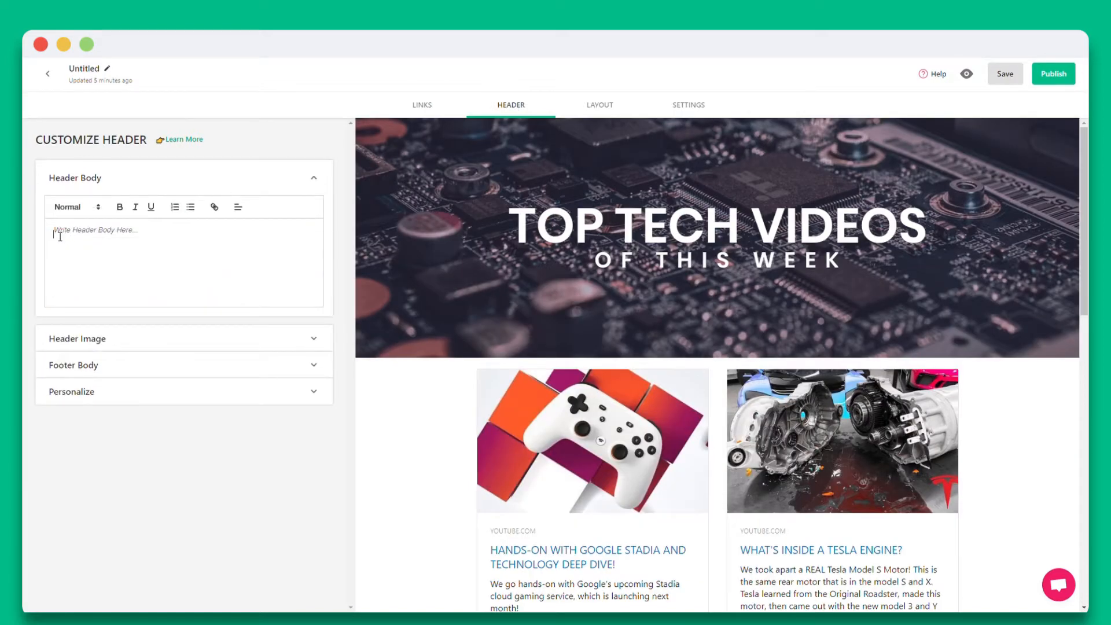
{"action": "type", "text": "Every Friday we curate the latest videos in robotics to help you stay on top of the latest advancements from around the world."}
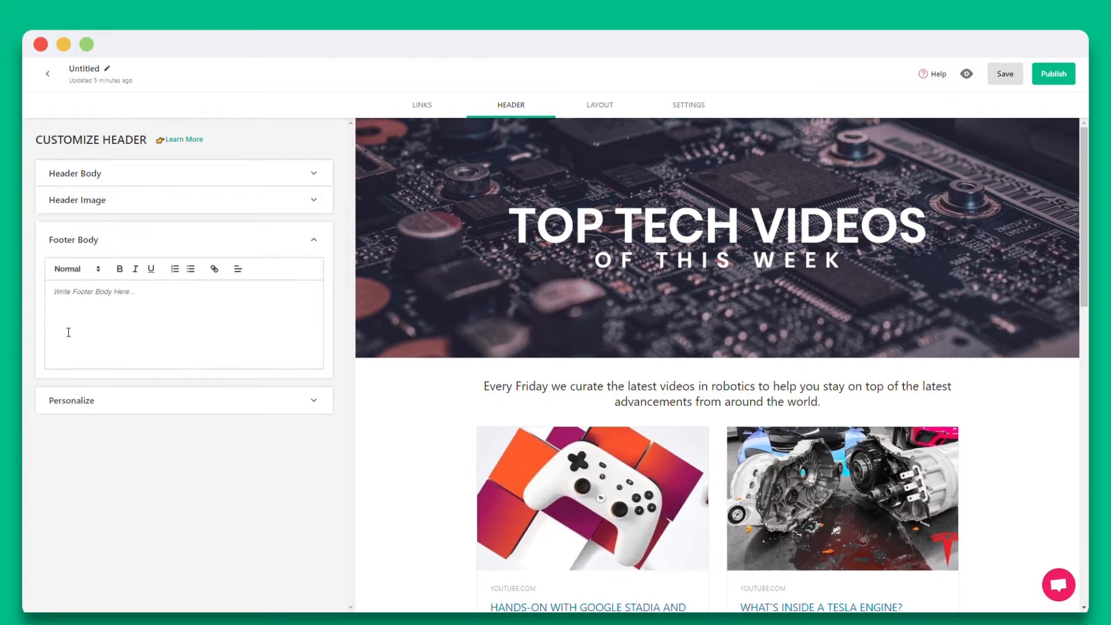
{"action": "type", "text": "Last Updated : November 7, 2019"}
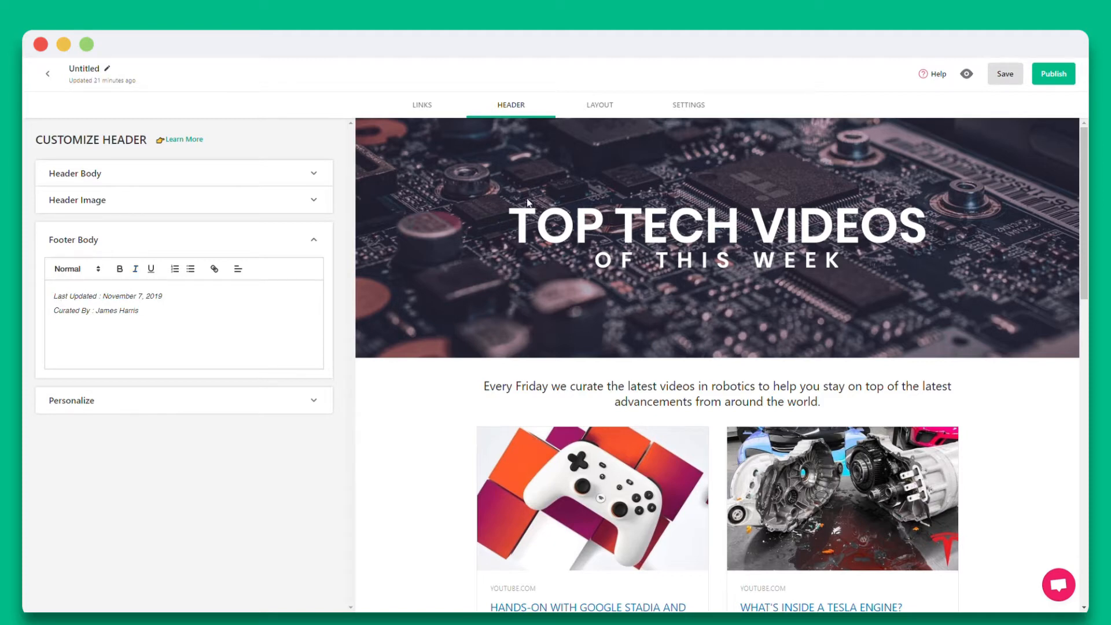
{"action": "left_click", "coordinate": [598, 105]}
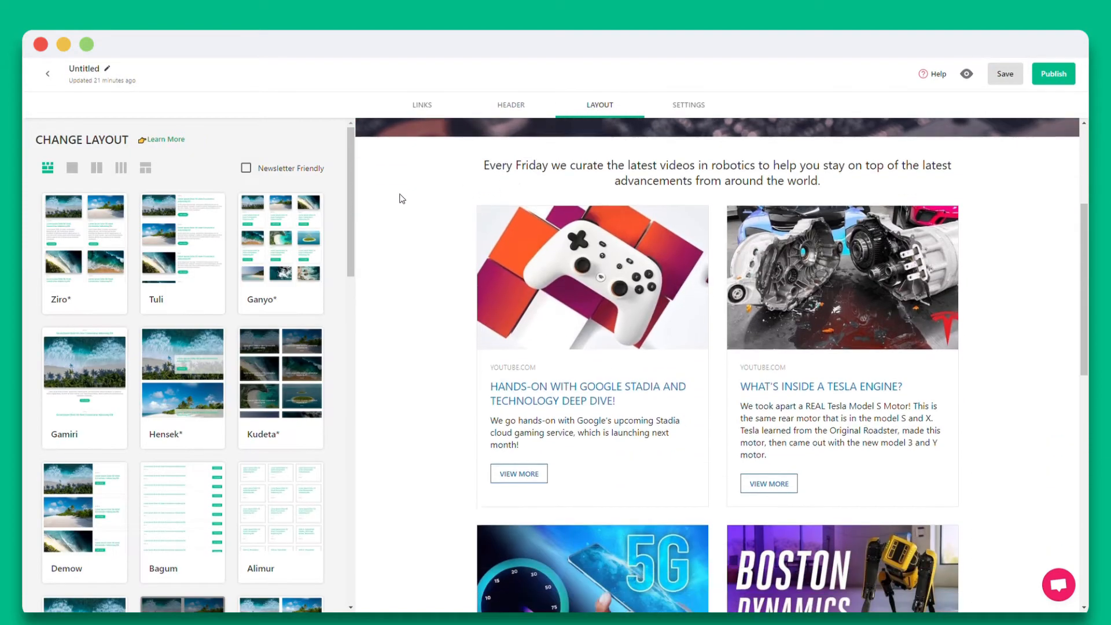
Compare several layouts and settle on Tuli, the thumbnail-beside-title list
{"action": "left_click", "coordinate": [85, 245]}
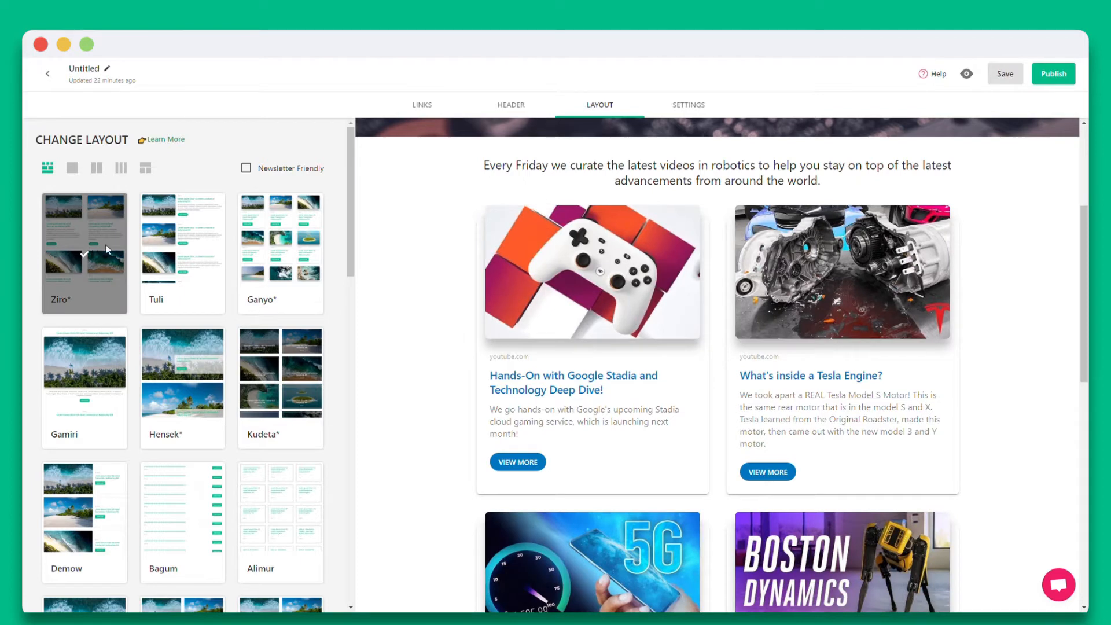
{"action": "left_click", "coordinate": [183, 252]}
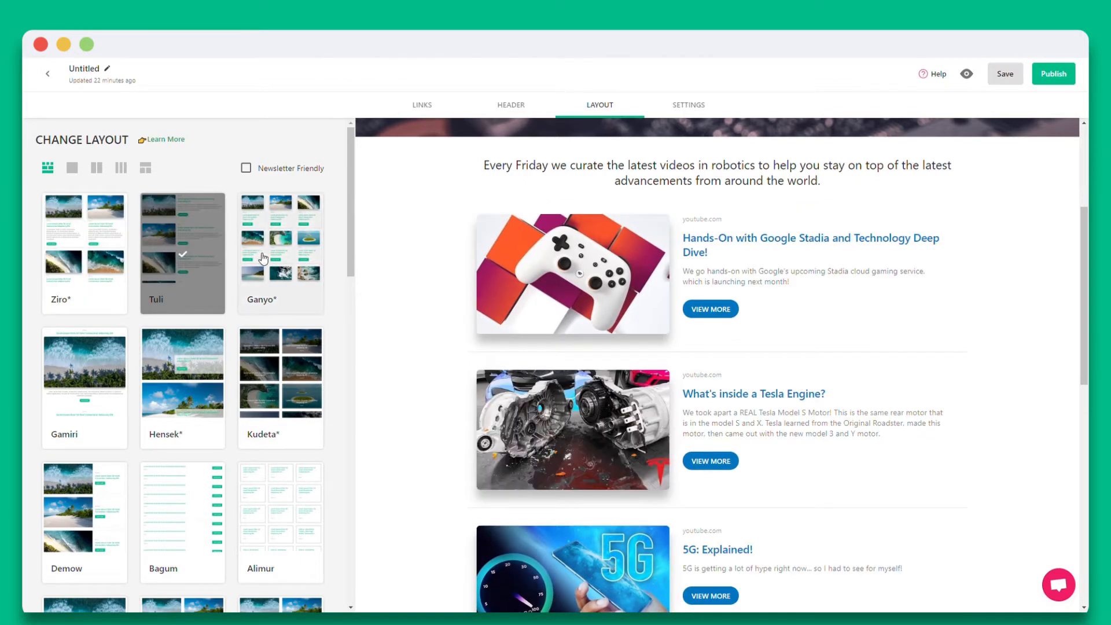
{"action": "left_click", "coordinate": [280, 251]}
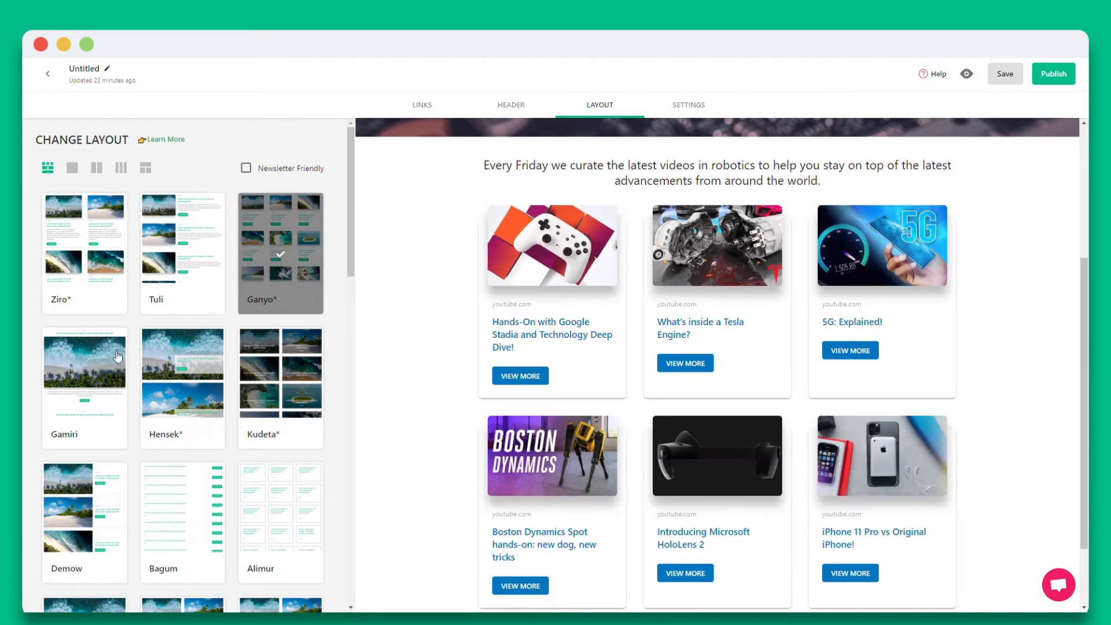
{"action": "mouse_move", "coordinate": [91, 360]}
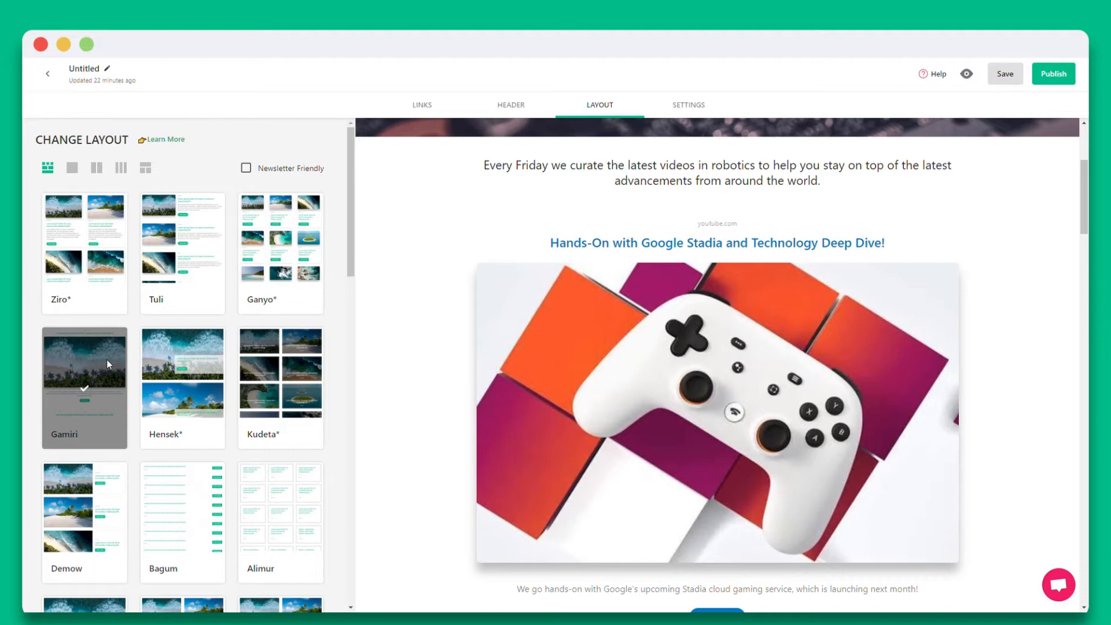
{"action": "left_click", "coordinate": [182, 388]}
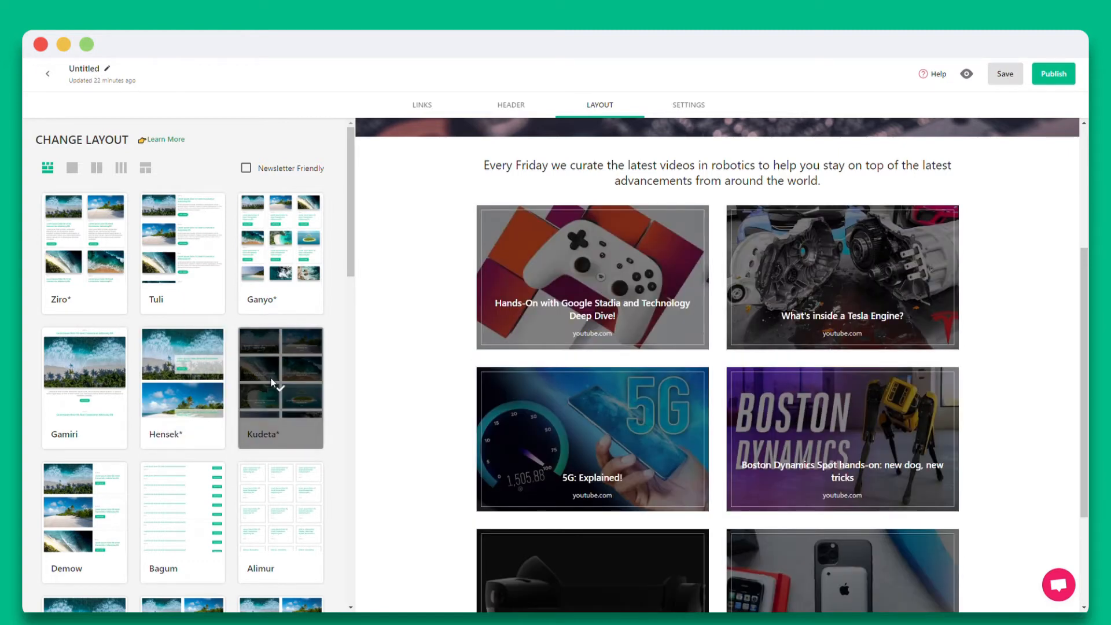
{"action": "left_click", "coordinate": [182, 243]}
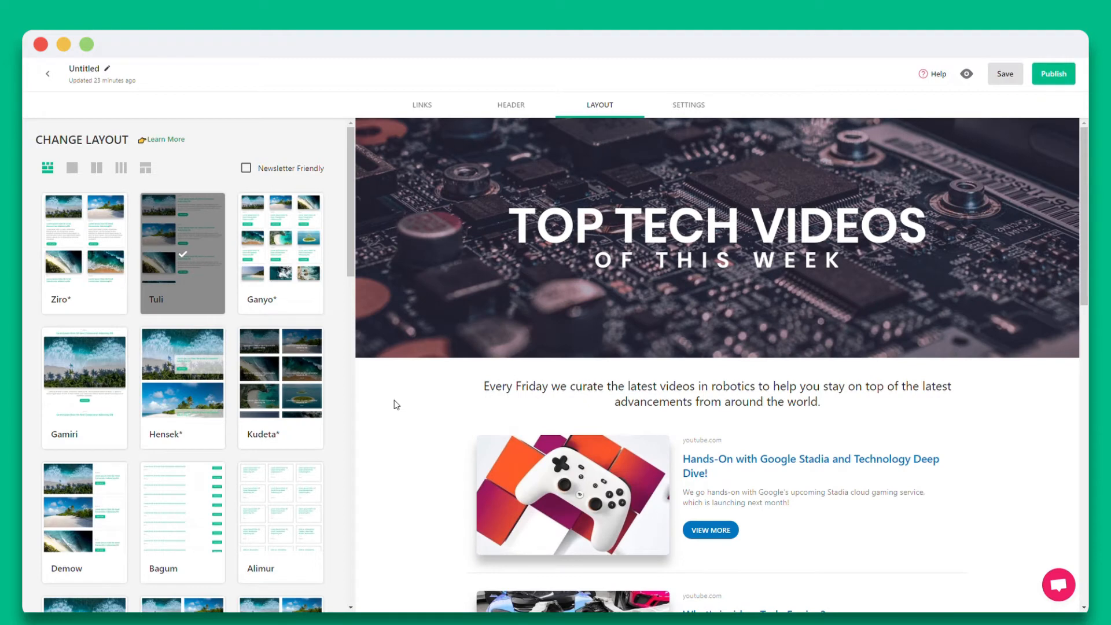
{"action": "left_click", "coordinate": [688, 105]}
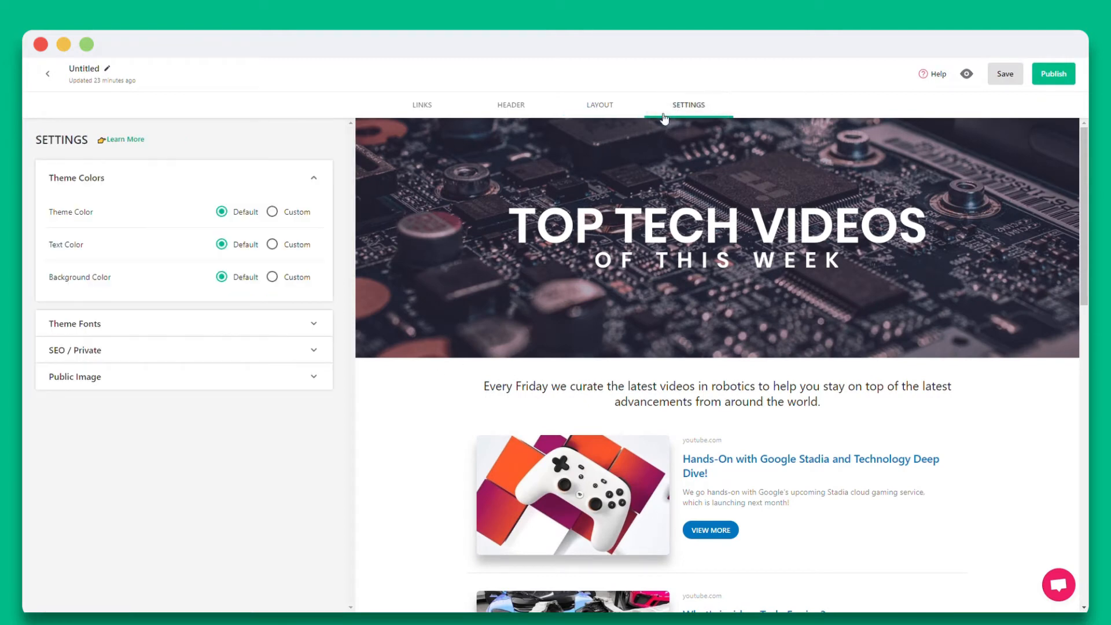
Apply custom dark theme colours, Lato and Open Sans fonts, WATCH VIDEO buttons, then publish
{"action": "left_click", "coordinate": [273, 211]}
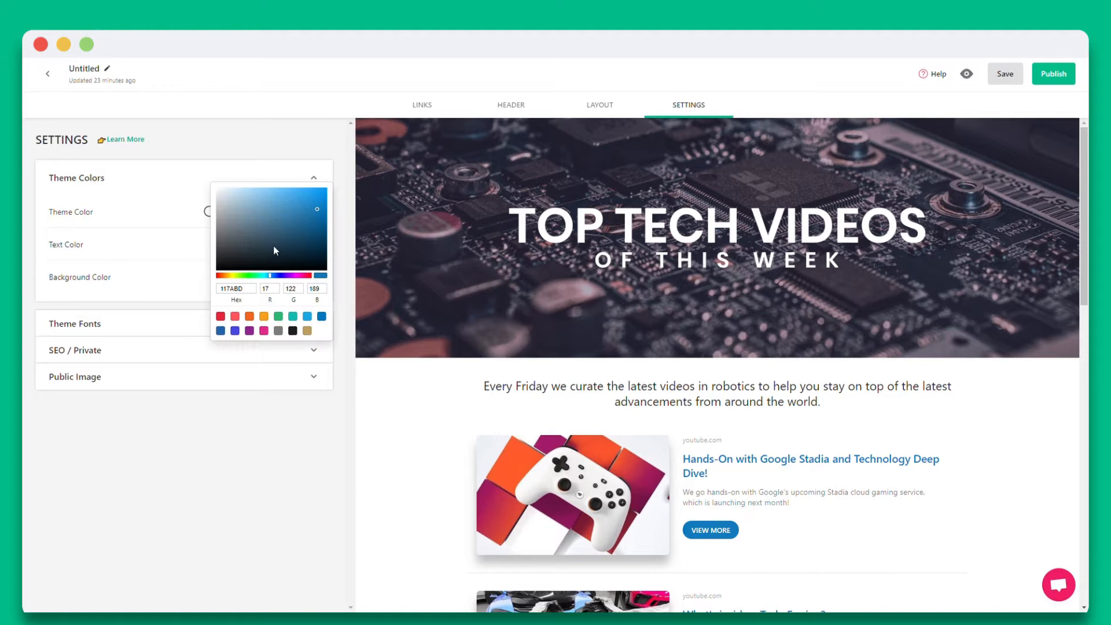
{"action": "left_click", "coordinate": [322, 275]}
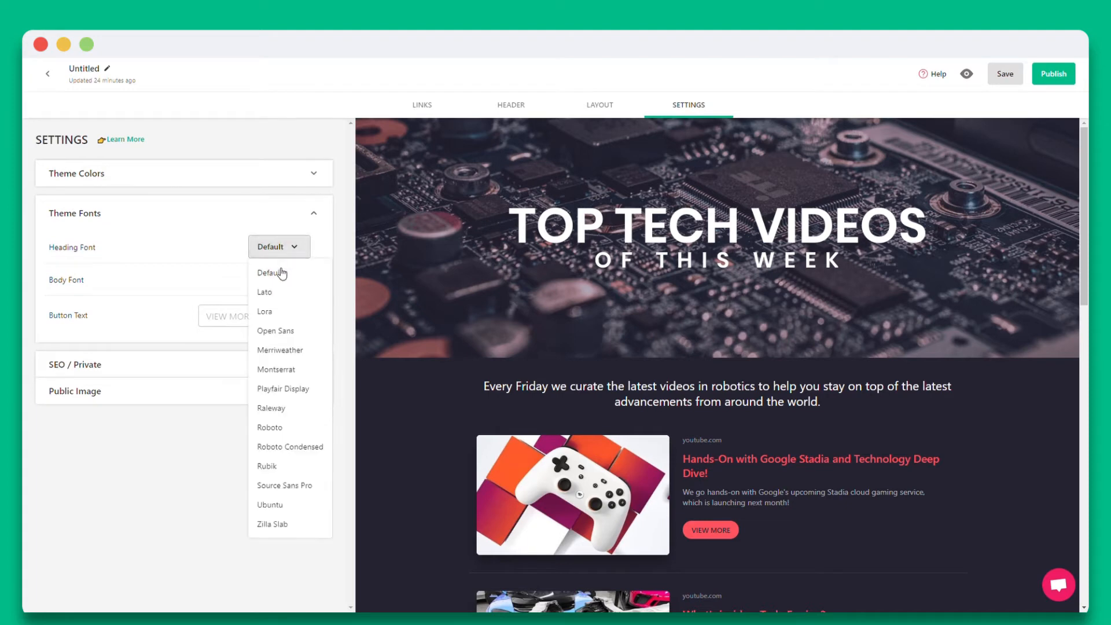
{"action": "left_click", "coordinate": [265, 292]}
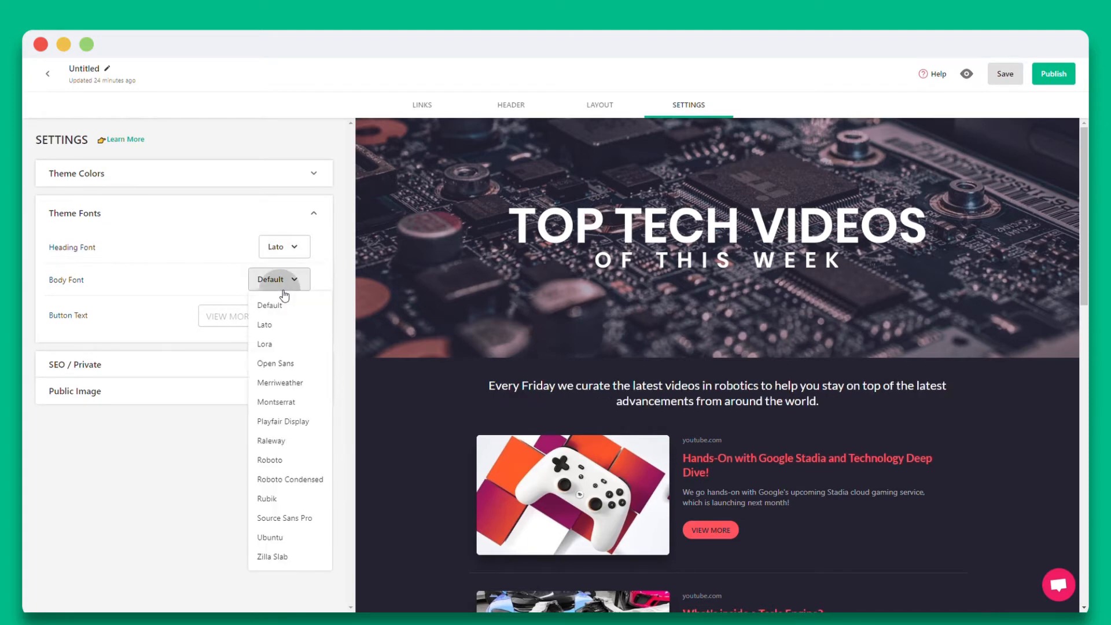
{"action": "left_click", "coordinate": [275, 363]}
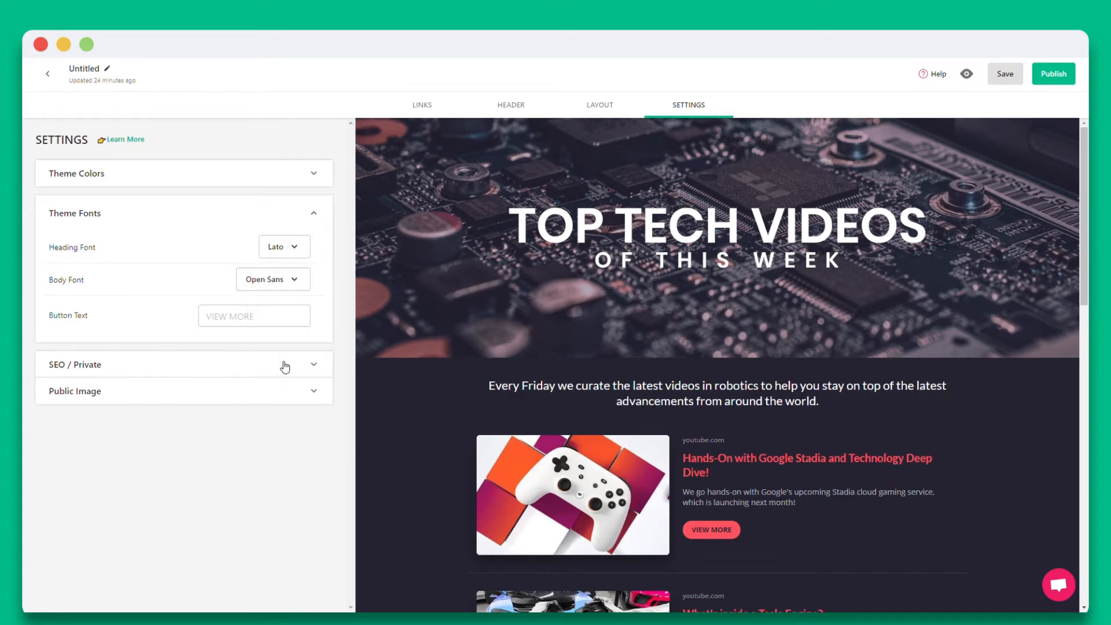
{"action": "type", "text": "WATCH VIDEO"}
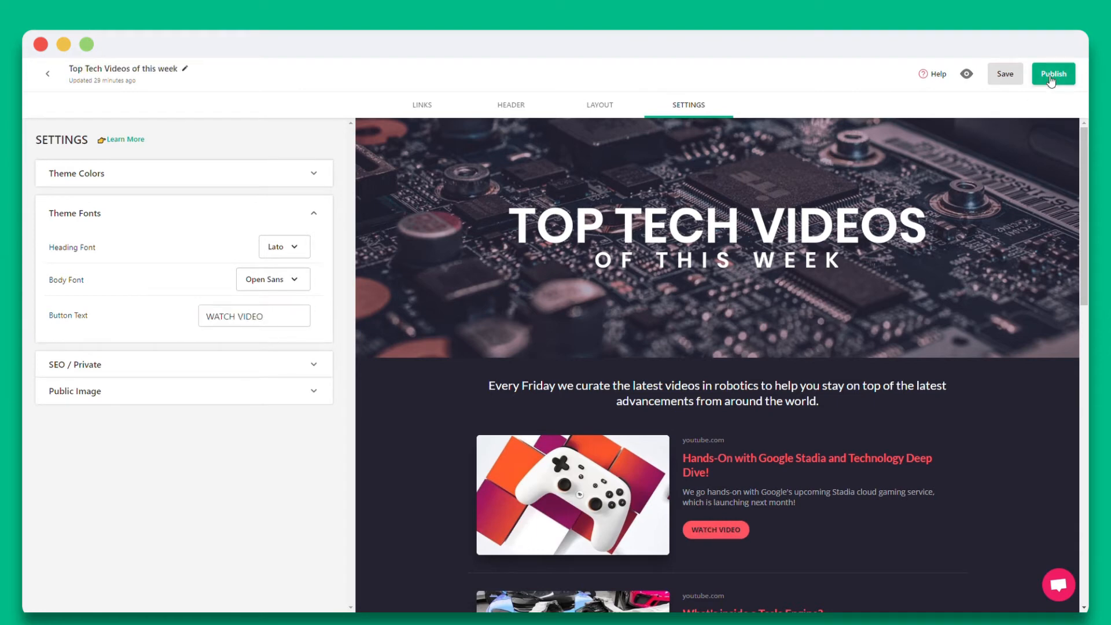
{"action": "left_click", "coordinate": [1053, 73]}
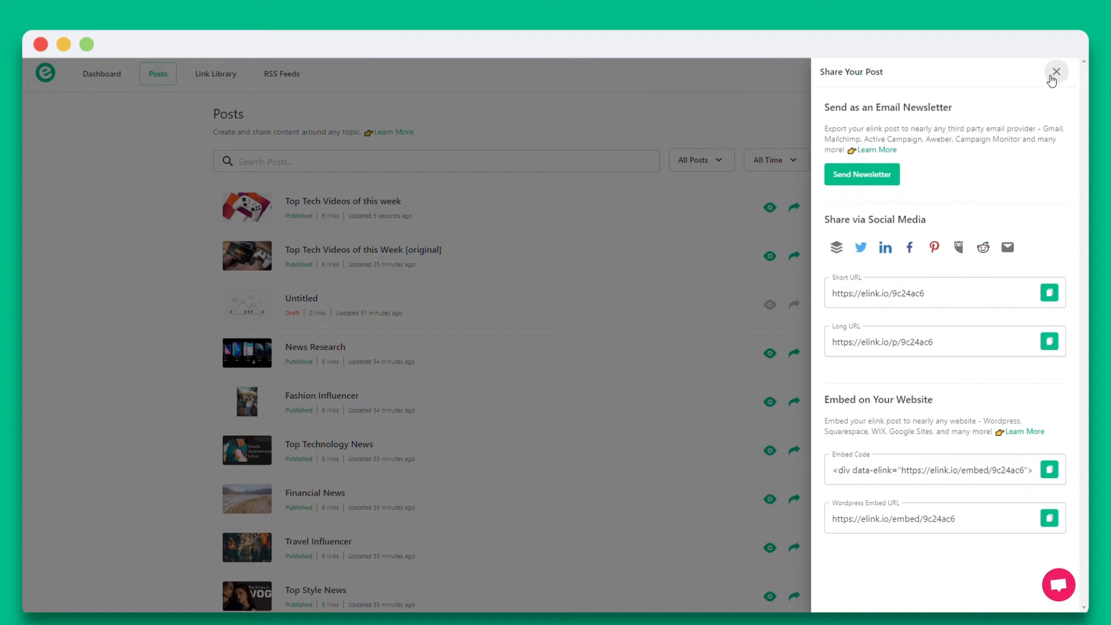
{"action": "mouse_move", "coordinate": [861, 174]}
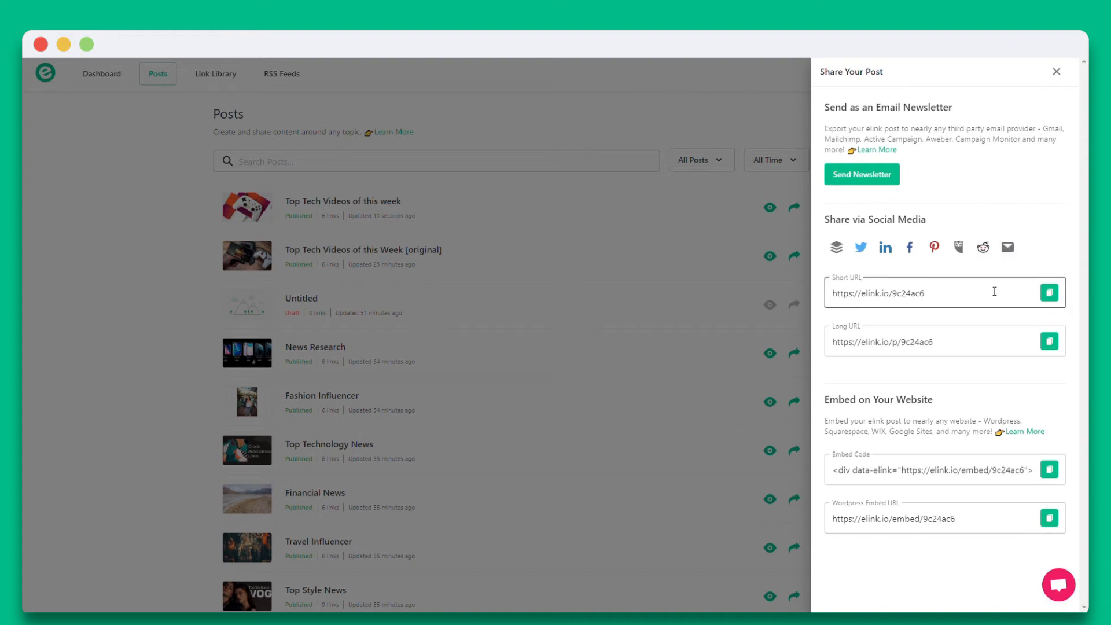
{"action": "mouse_move", "coordinate": [987, 403]}
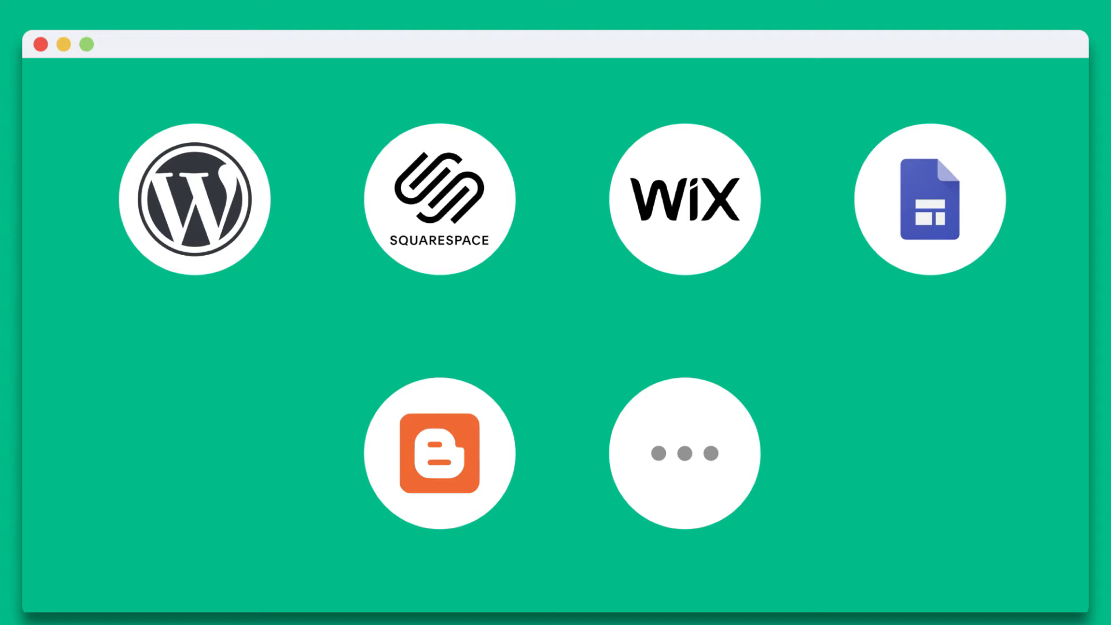
{"action": "left_click", "coordinate": [194, 201]}
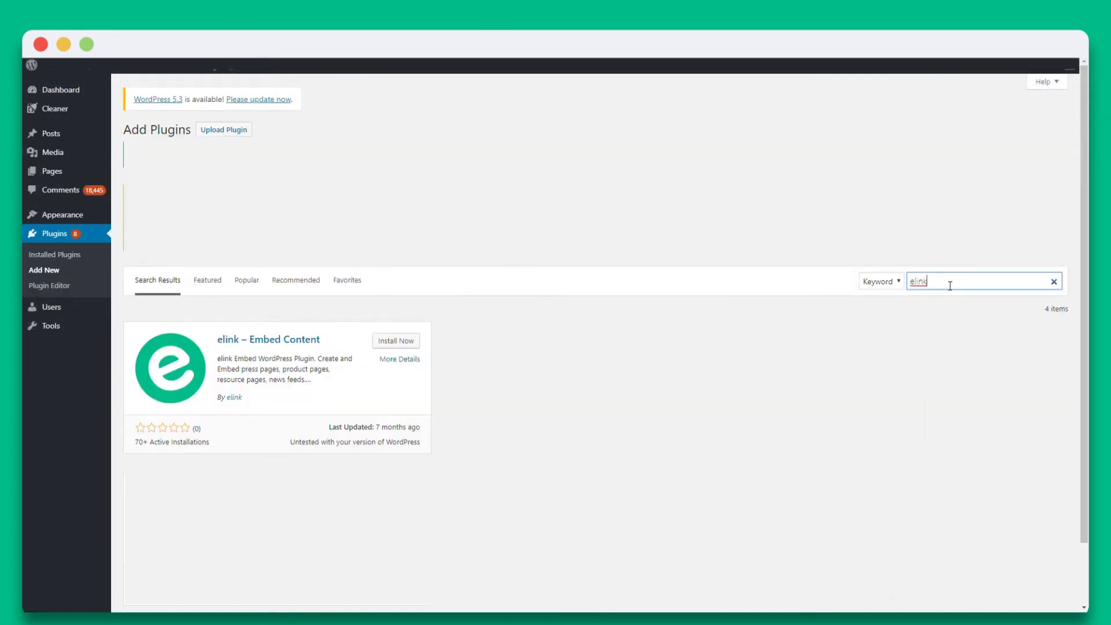
{"action": "mouse_move", "coordinate": [813, 305]}
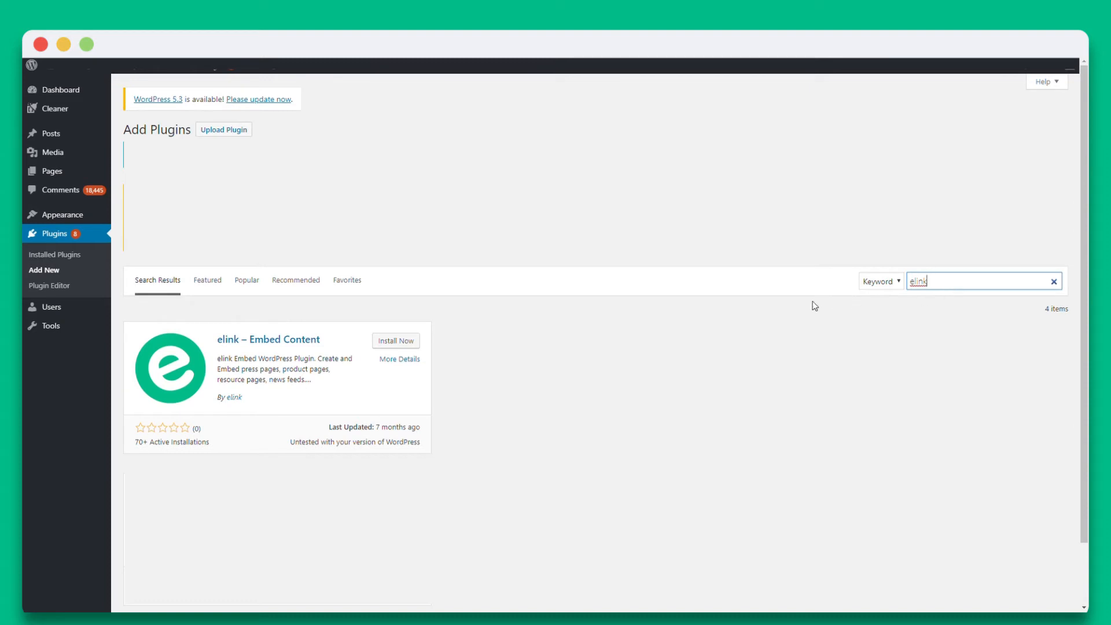
Install and activate the elink – Embed Content plugin
{"action": "left_click", "coordinate": [395, 340]}
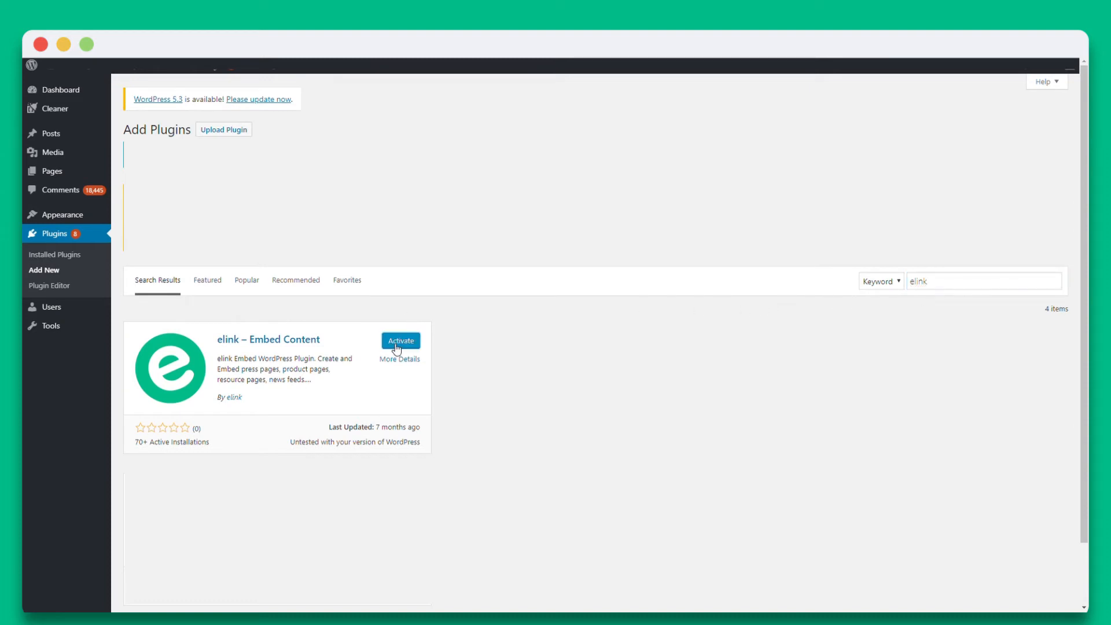
{"action": "left_click", "coordinate": [400, 341]}
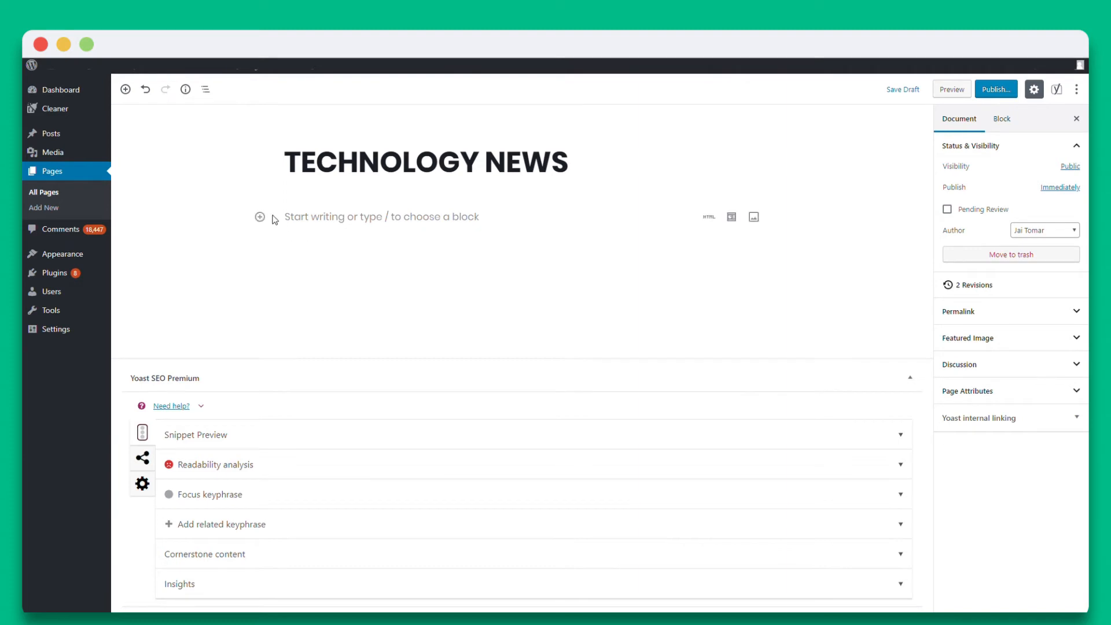
Insert an elink block with the collection's WordPress embed URL and preview it
{"action": "left_click", "coordinate": [260, 217]}
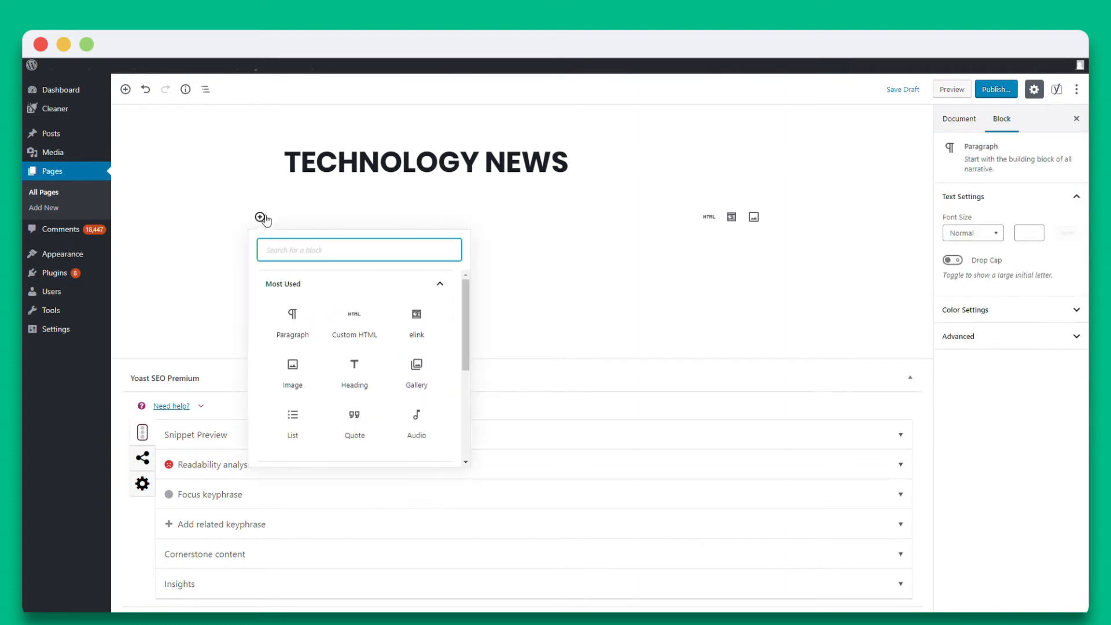
{"action": "type", "text": "e"}
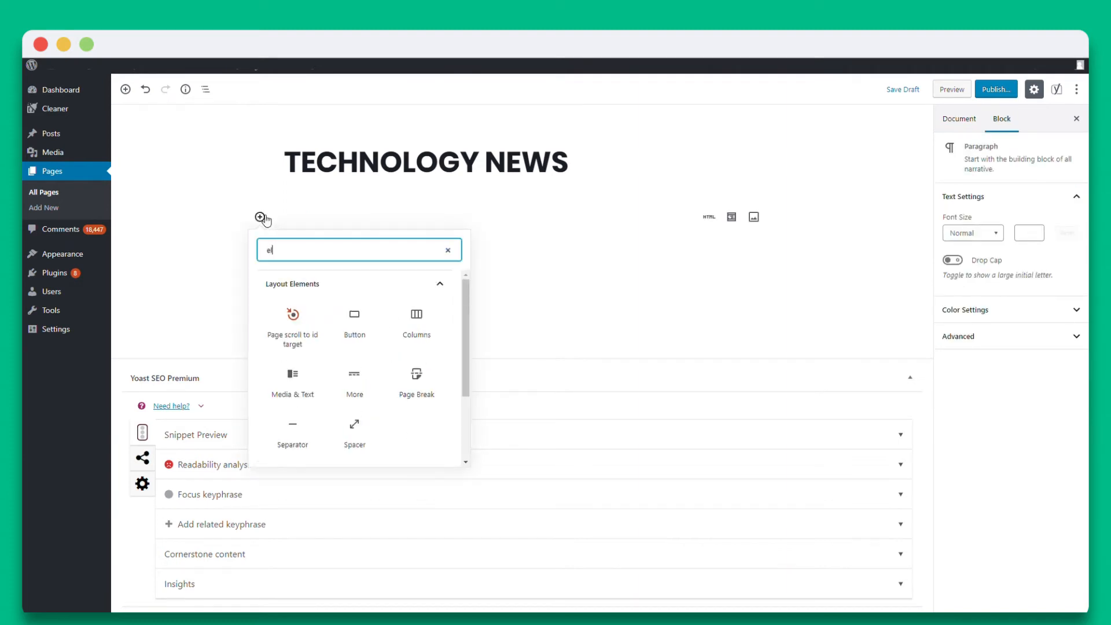
{"action": "type", "text": "li"}
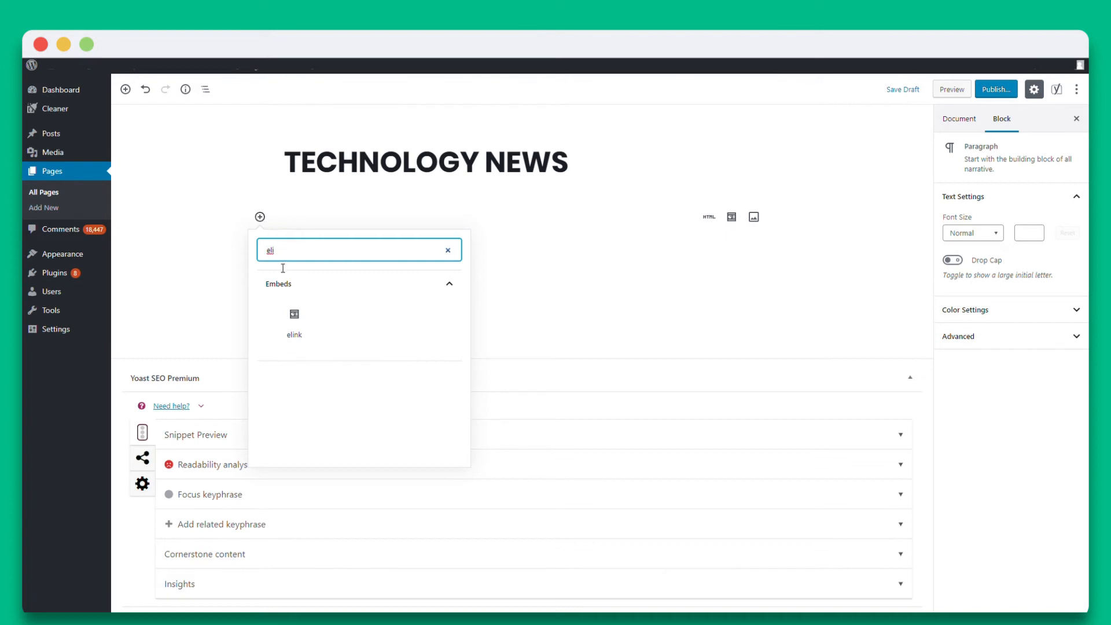
{"action": "right_click", "coordinate": [354, 230]}
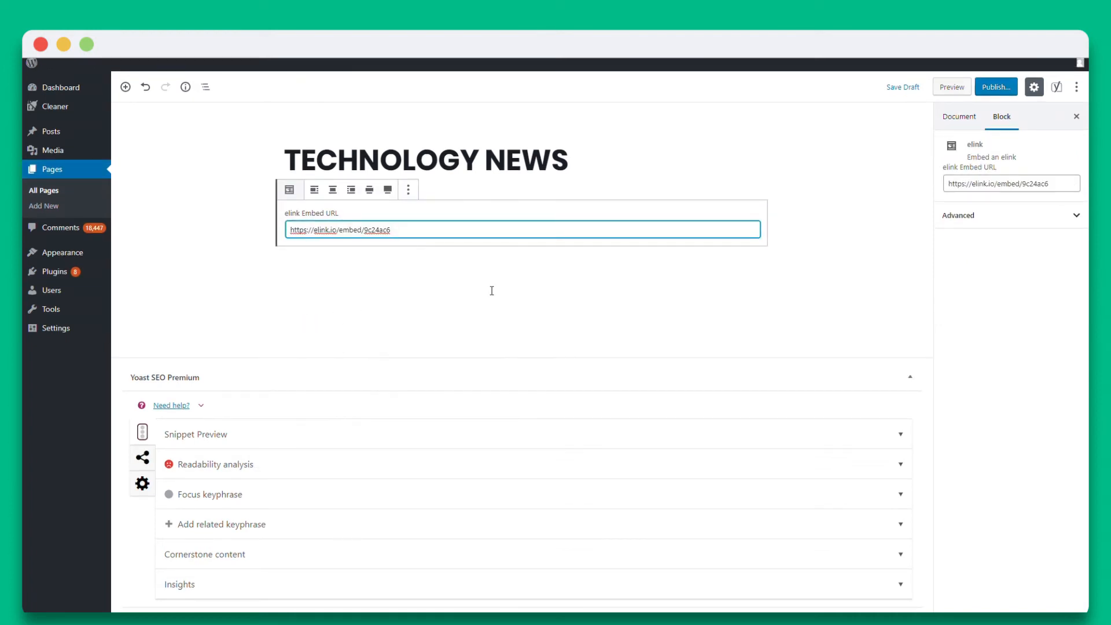
{"action": "left_click", "coordinate": [951, 86]}
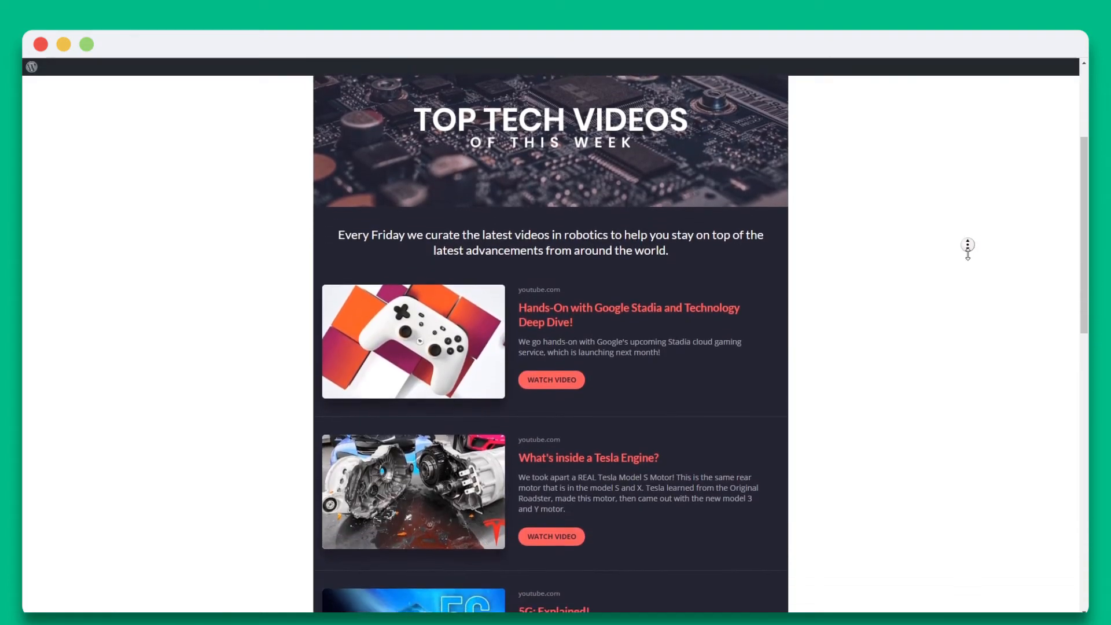
{"action": "scroll", "scroll_direction": "down", "scroll_amount": 3}
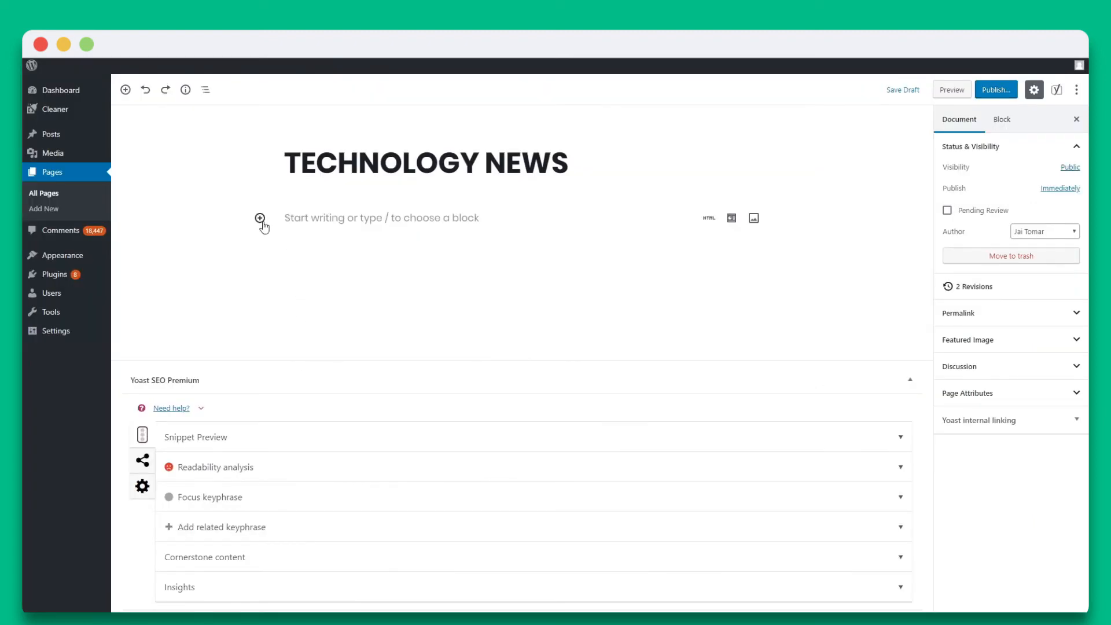
Add a Custom HTML block containing the embed code and preview it
{"action": "left_click", "coordinate": [260, 218]}
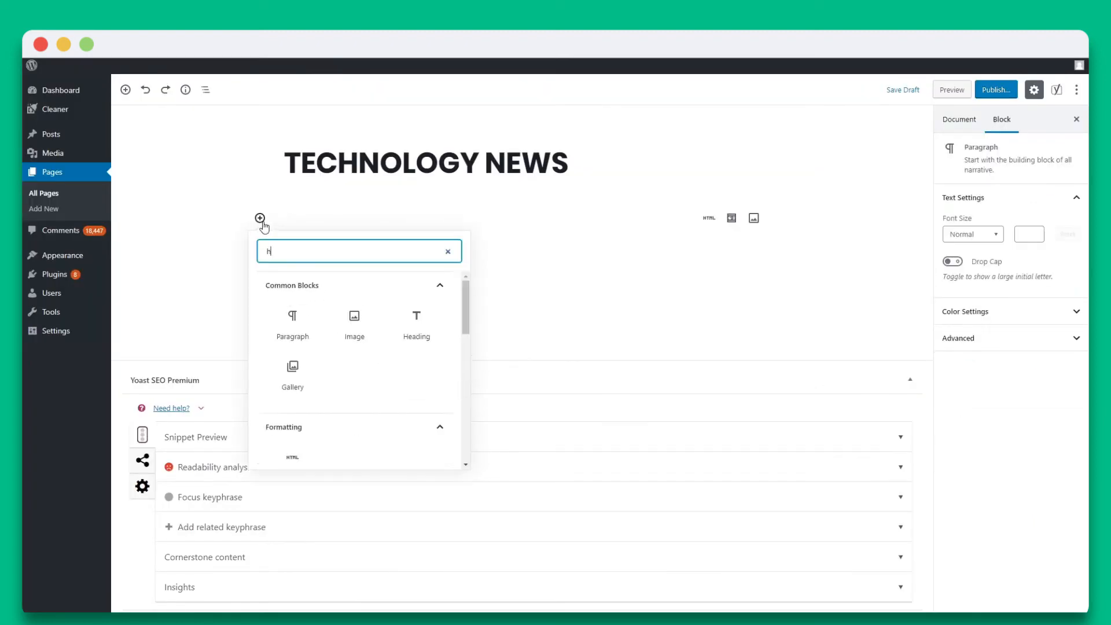
{"action": "type", "text": "tml"}
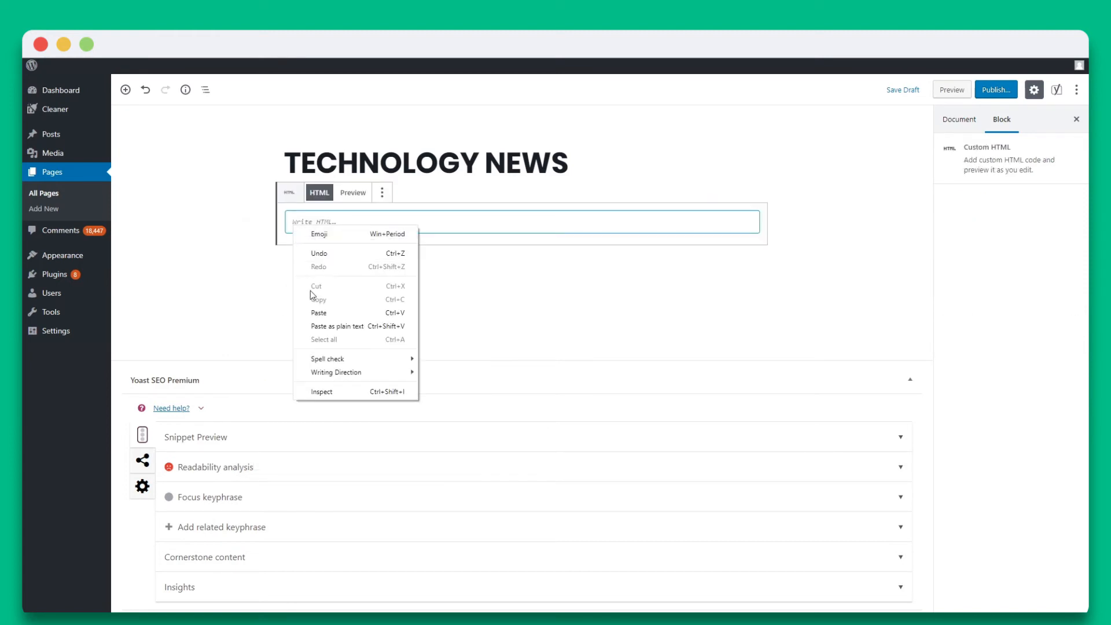
{"action": "left_click", "coordinate": [318, 313]}
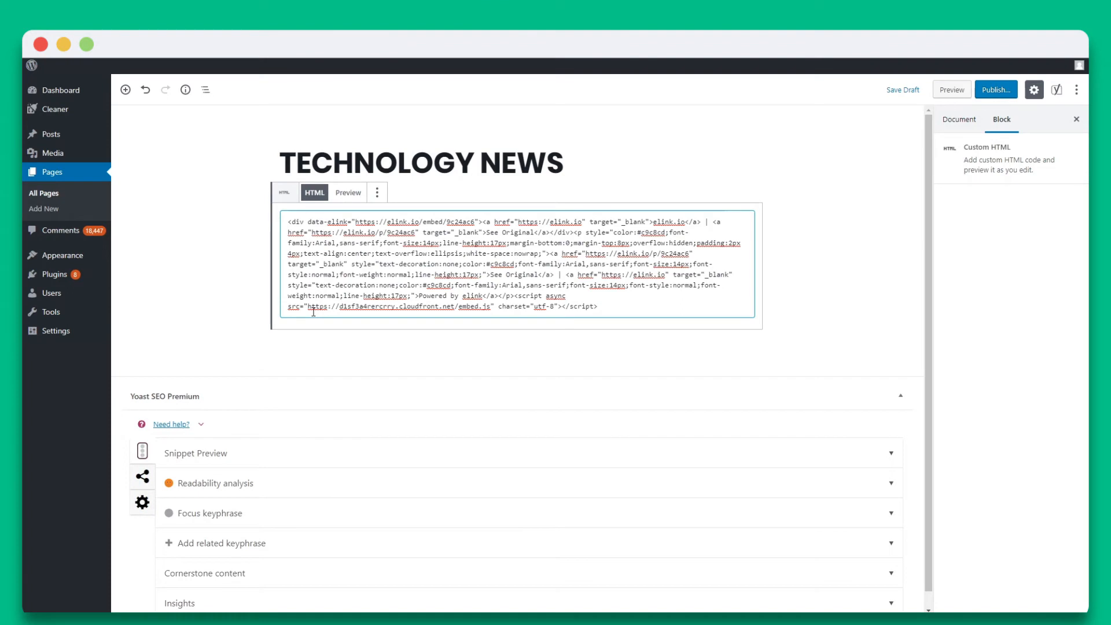
{"action": "left_click", "coordinate": [347, 192]}
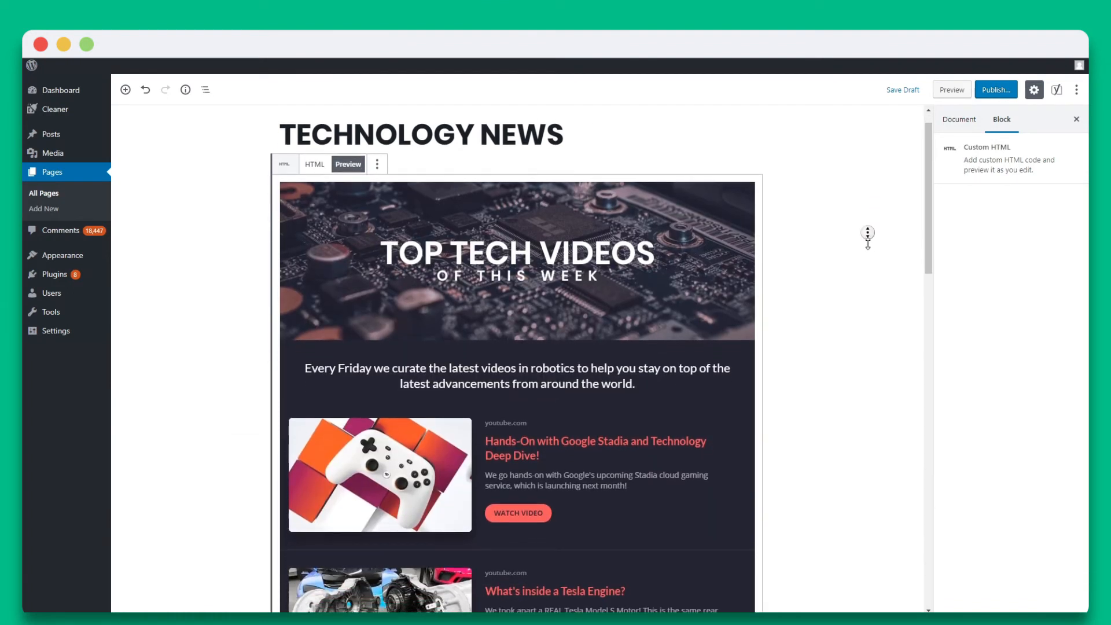
Copy the Top Tech Videos of this week embed code from elink.io's share options
{"action": "scroll", "scroll_direction": "down", "scroll_amount": 3}
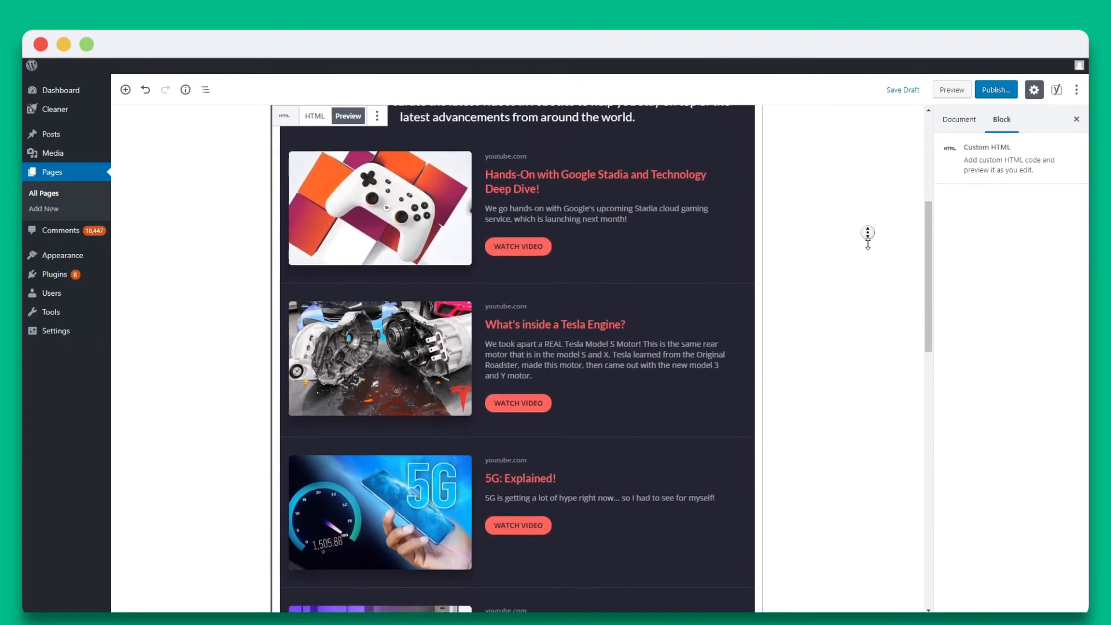
{"action": "scroll", "scroll_direction": "down", "scroll_amount": 3}
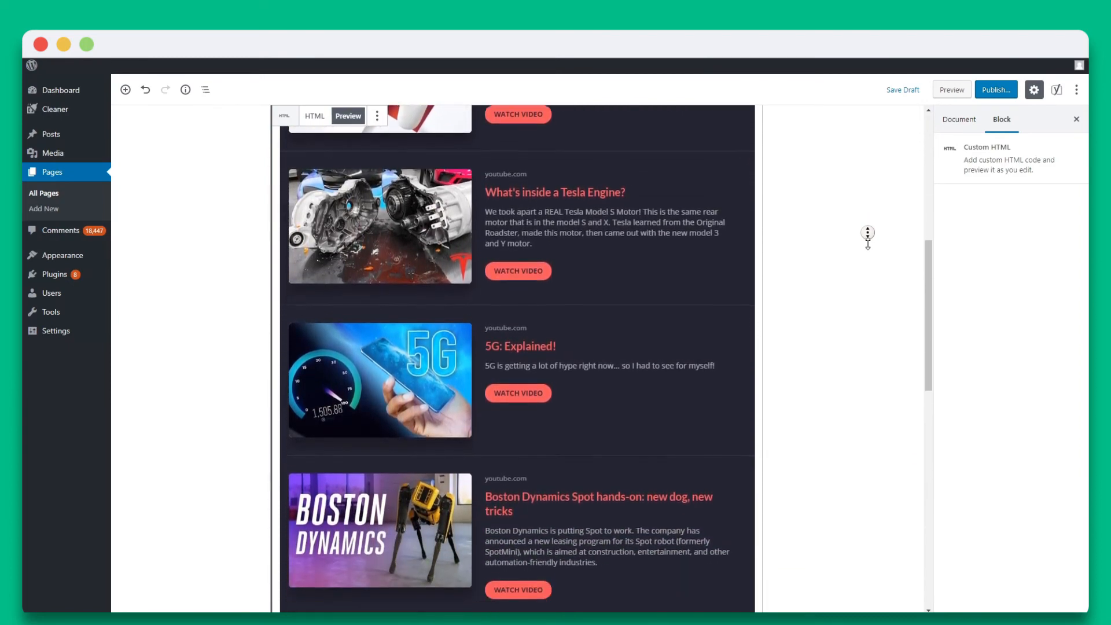
{"action": "scroll", "scroll_direction": "down", "scroll_amount": 3}
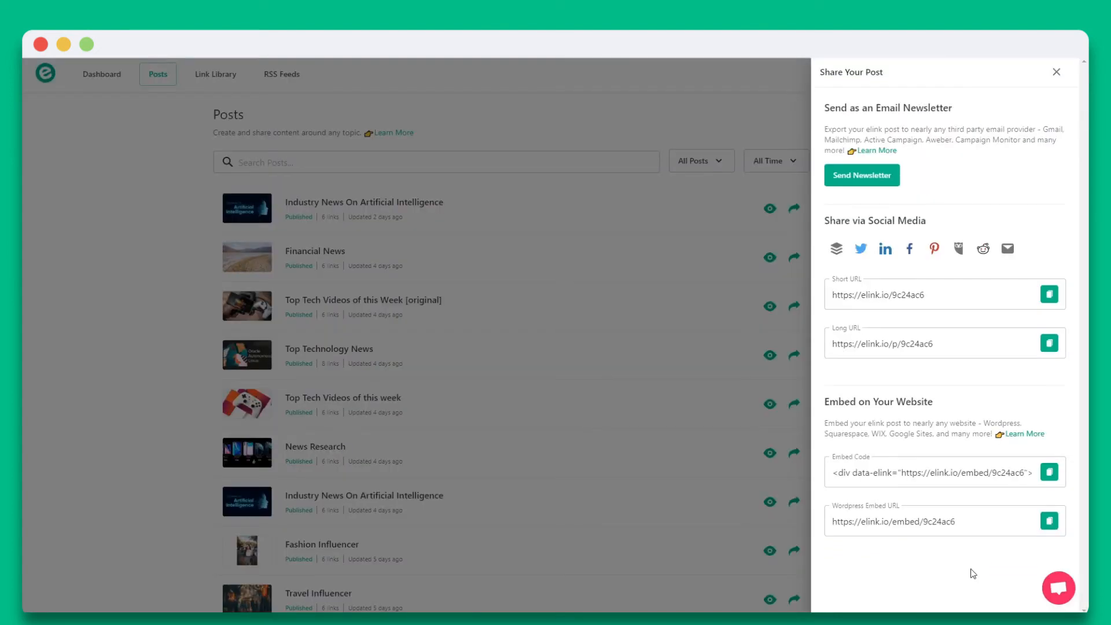
{"action": "left_click", "coordinate": [1049, 472]}
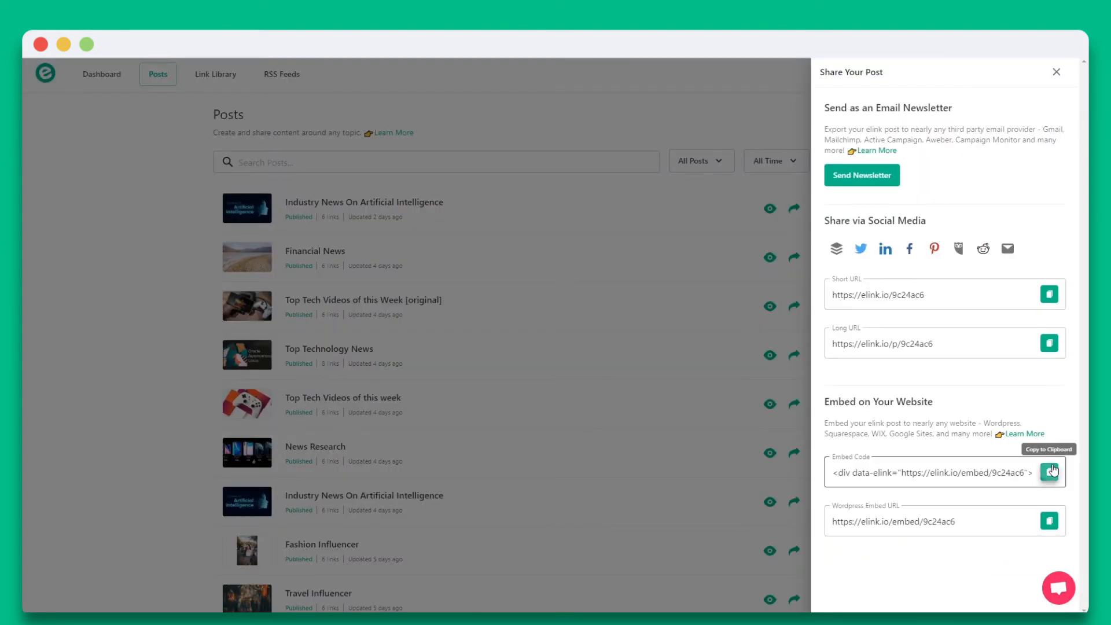
{"action": "left_click", "coordinate": [1049, 472]}
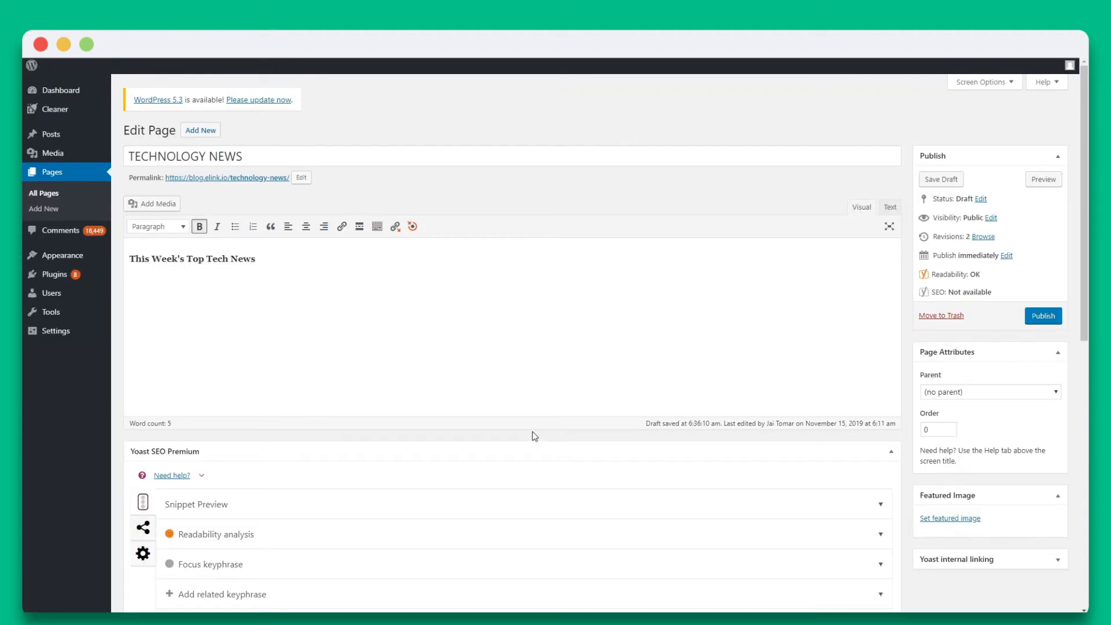
Paste the embed code under the TECHNOLOGY NEWS heading in Text view and preview the page
{"action": "left_click", "coordinate": [890, 207]}
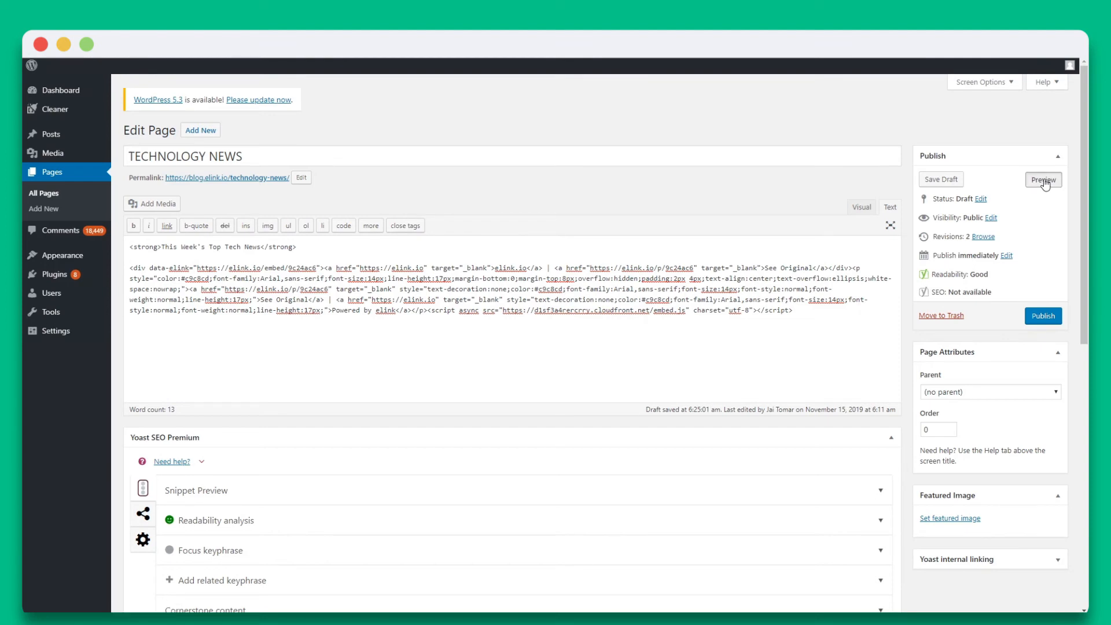
{"action": "left_click", "coordinate": [1042, 180]}
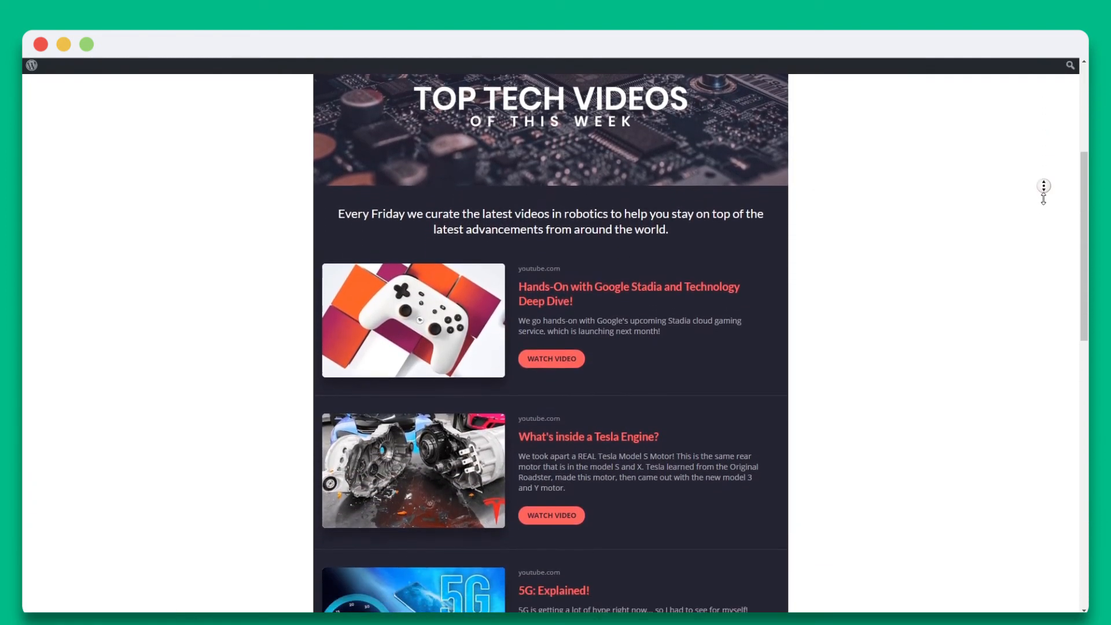
{"action": "scroll", "scroll_direction": "down", "scroll_amount": 3}
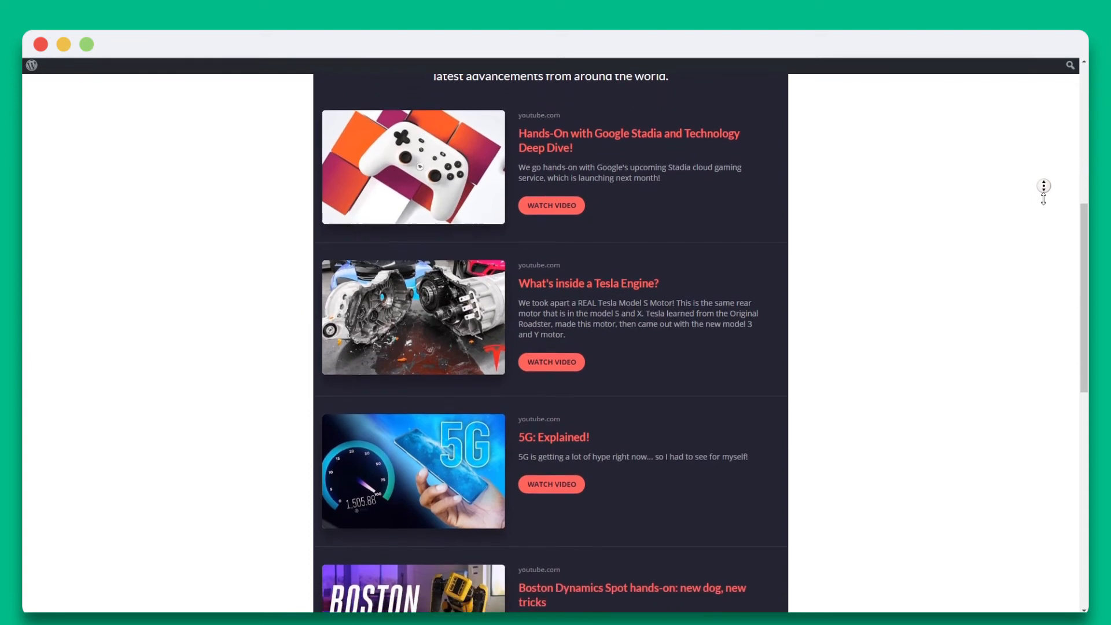
{"action": "scroll", "scroll_direction": "down", "scroll_amount": 3}
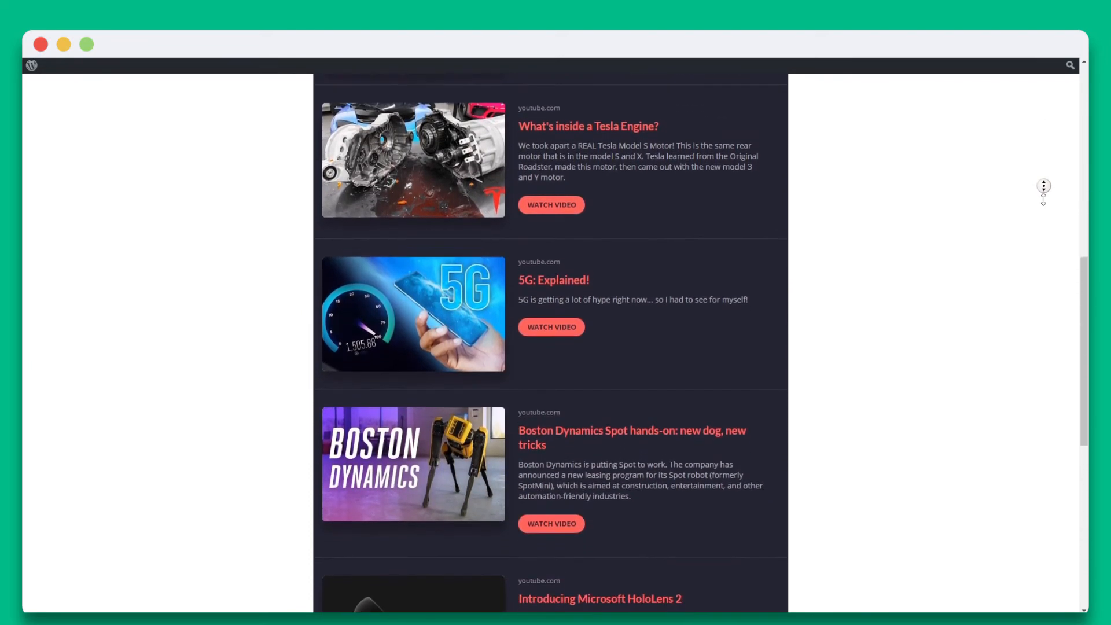
{"action": "scroll", "scroll_direction": "down", "scroll_amount": 3}
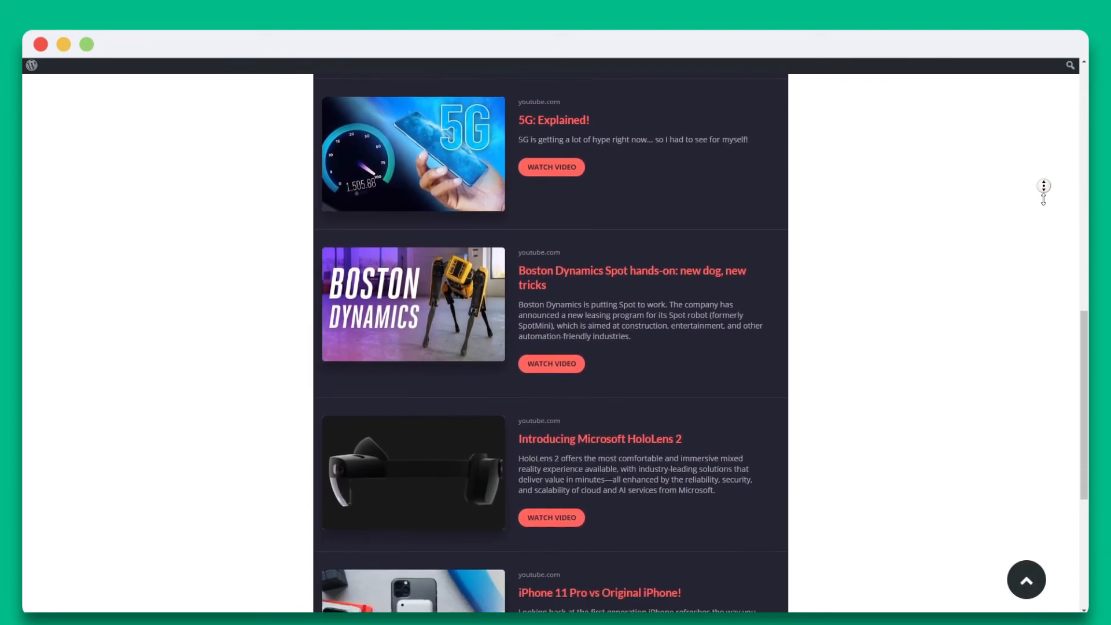
{"action": "scroll", "scroll_direction": "down", "scroll_amount": 3}
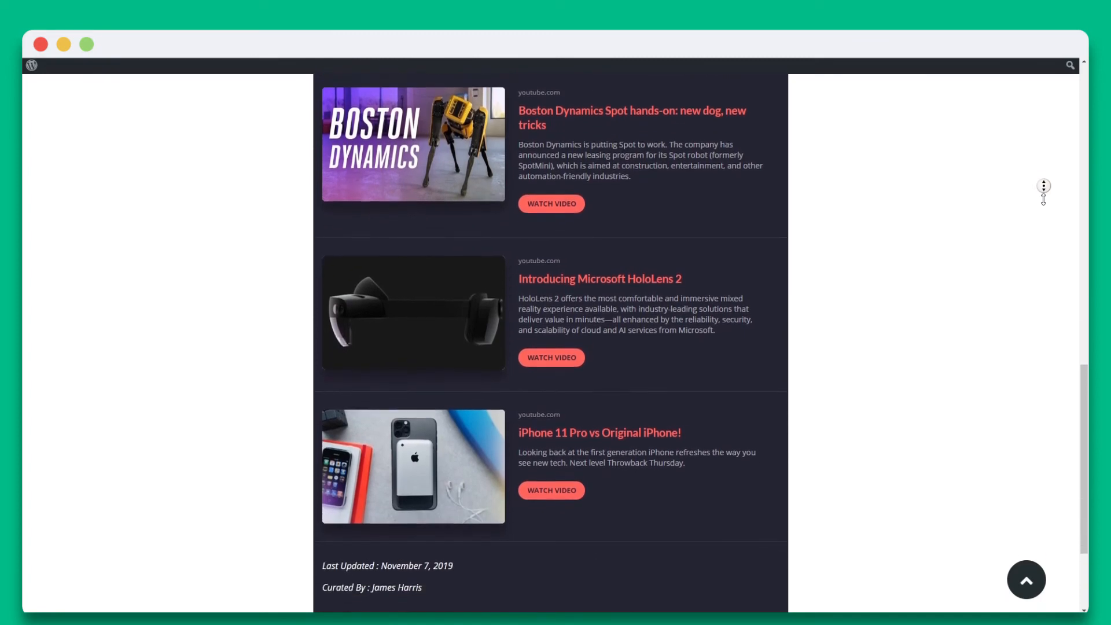
{"action": "scroll", "scroll_direction": "down", "scroll_amount": 3}
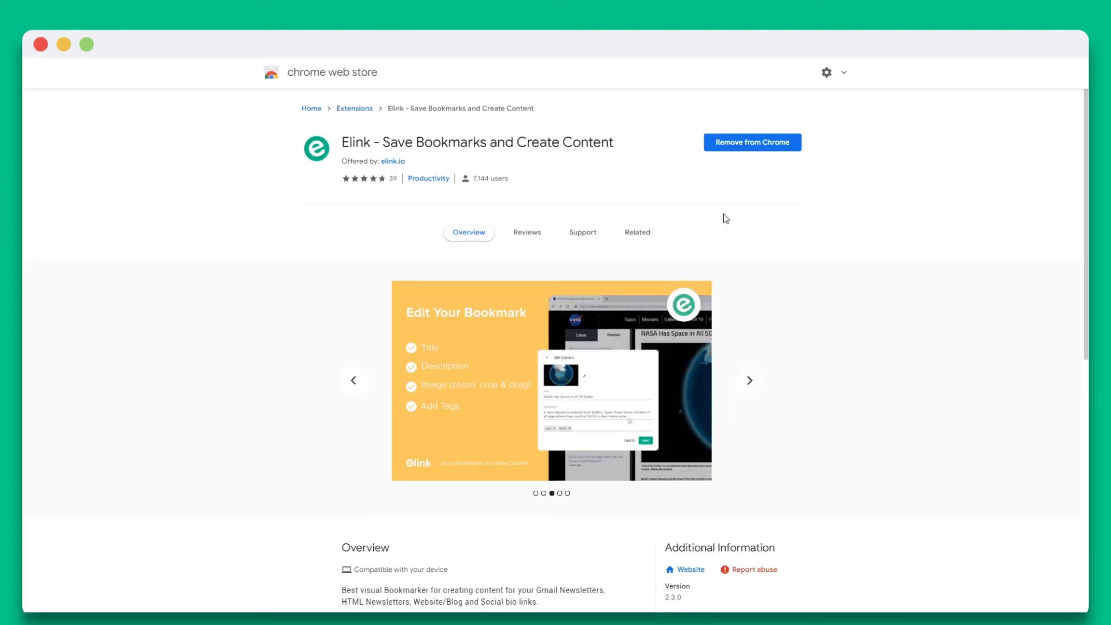
Go from the installed Elink extension listing to the 16" MacBook Pro first impressions YouTube video
{"action": "left_click", "coordinate": [748, 380]}
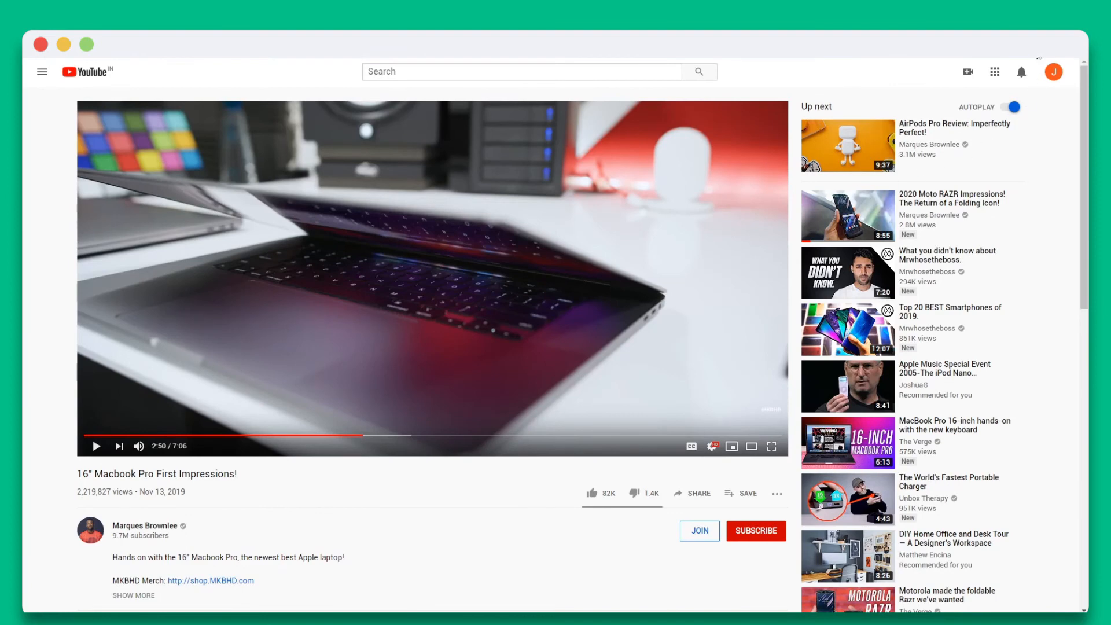
{"action": "mouse_move", "coordinate": [69, 230]}
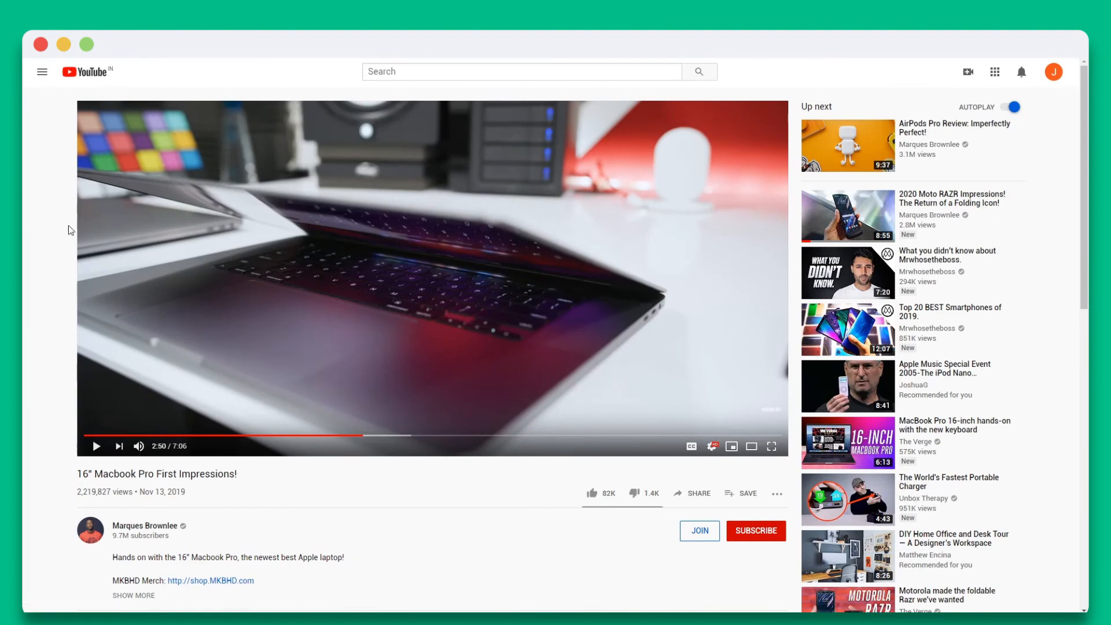
Check a suggested video's 'Save this link' option, then save the MacBook Pro video with elink
{"action": "right_click", "coordinate": [69, 229]}
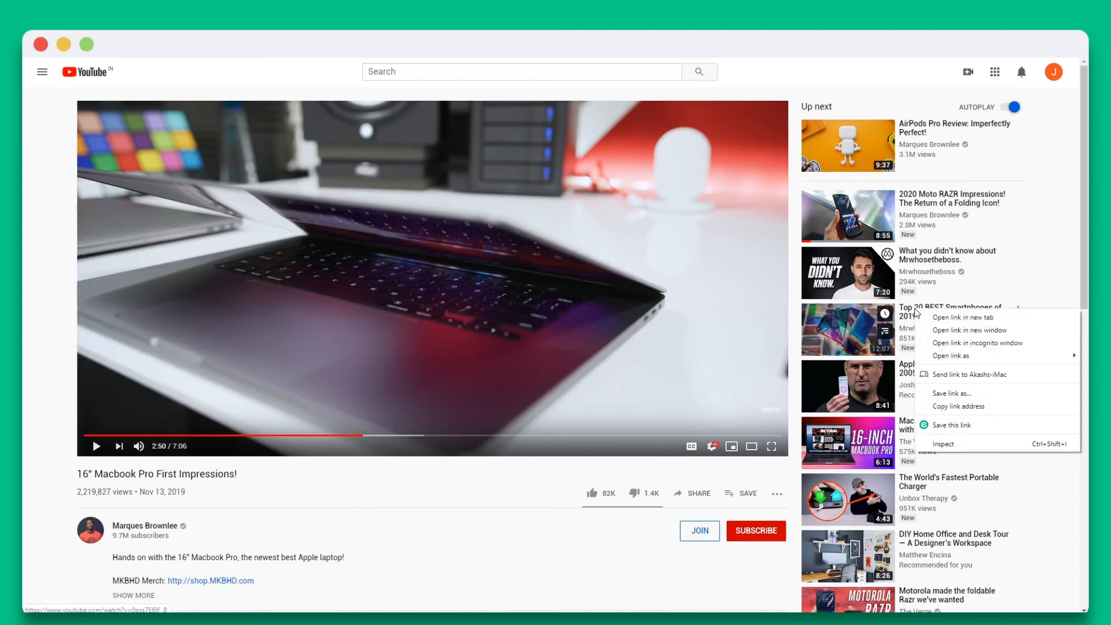
{"action": "mouse_move", "coordinate": [942, 424]}
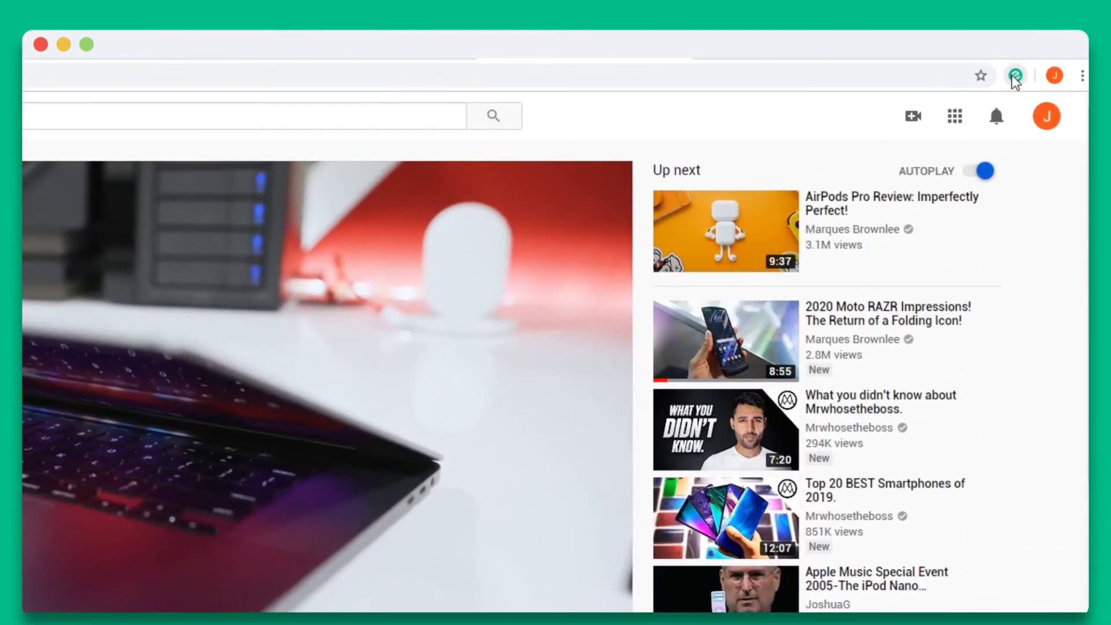
{"action": "left_click", "coordinate": [1017, 75]}
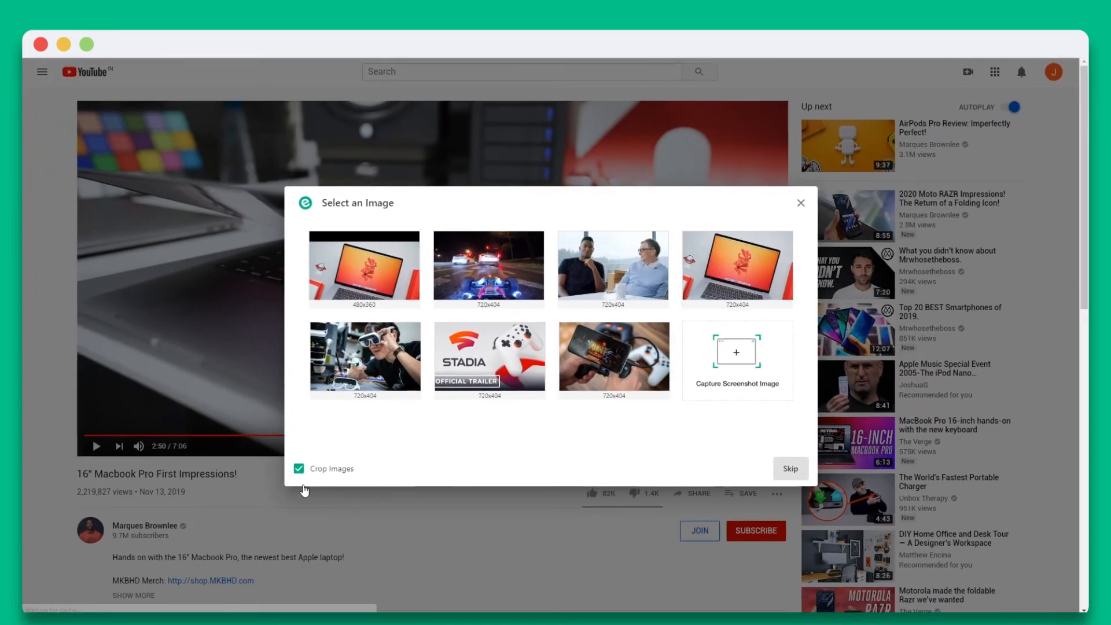
Save the MacBook Pro bookmark uncropped with a replacement laptop thumbnail and add it to the post
{"action": "left_click", "coordinate": [298, 468]}
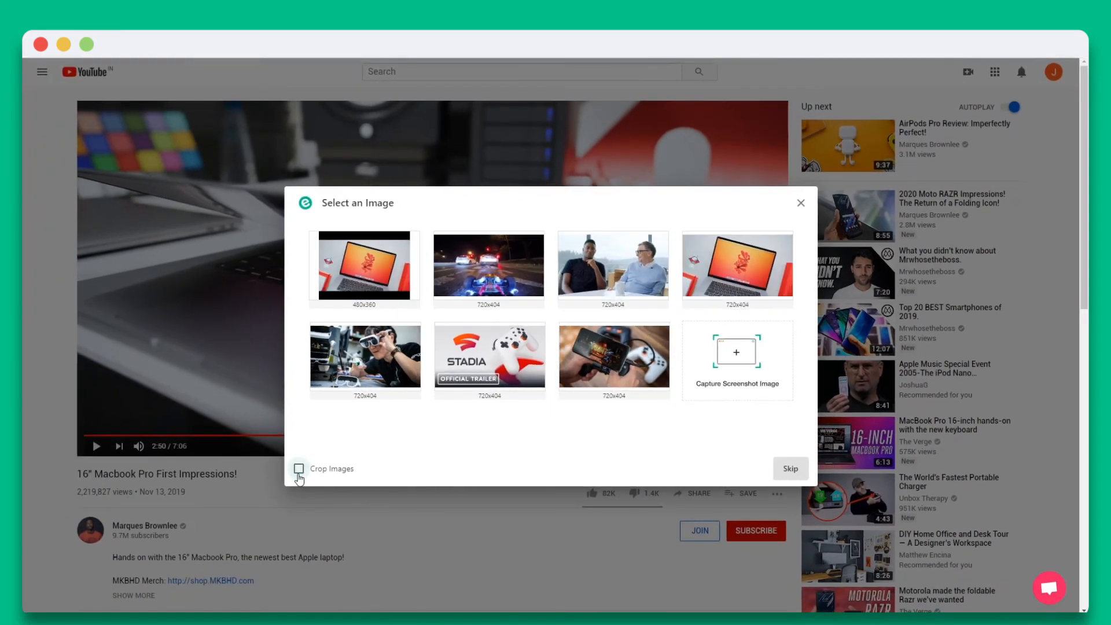
{"action": "left_click", "coordinate": [298, 468]}
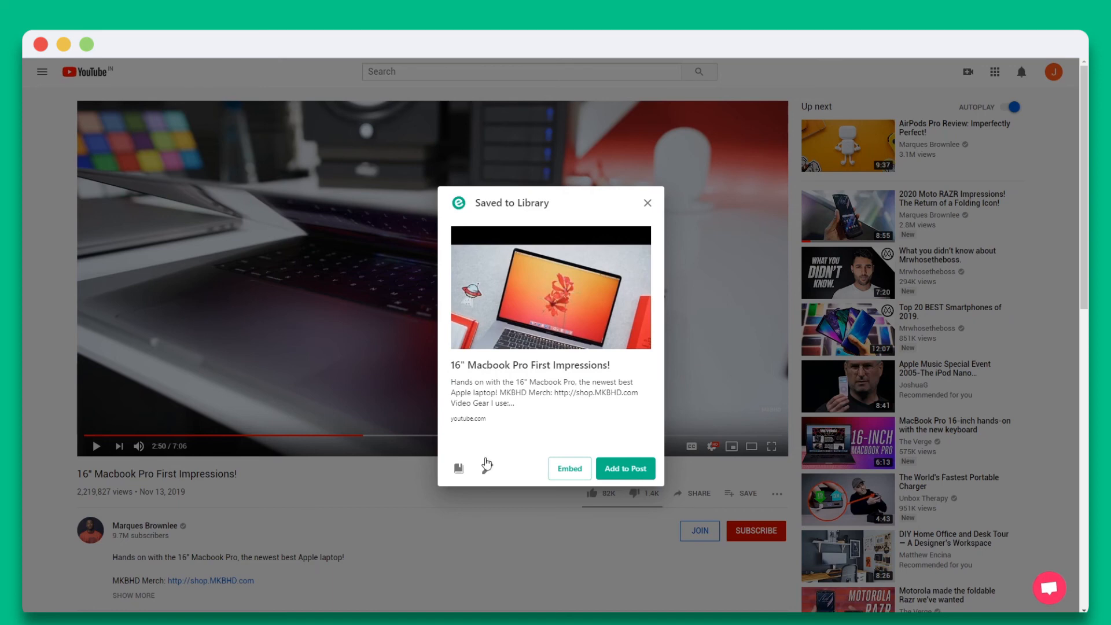
{"action": "left_click", "coordinate": [458, 467]}
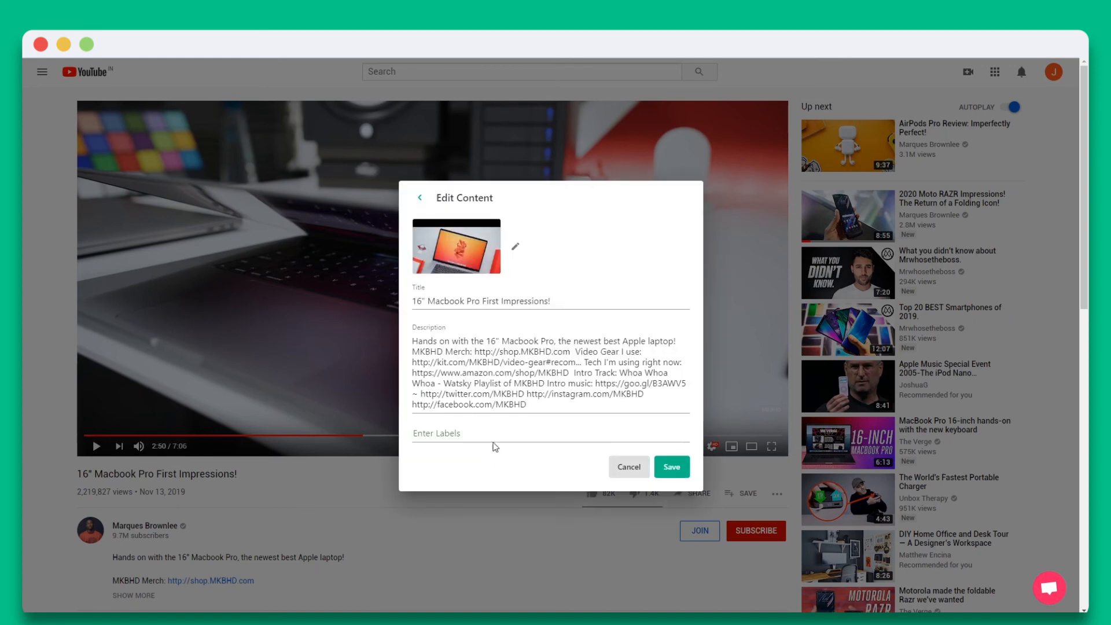
{"action": "triple_click", "coordinate": [480, 300]}
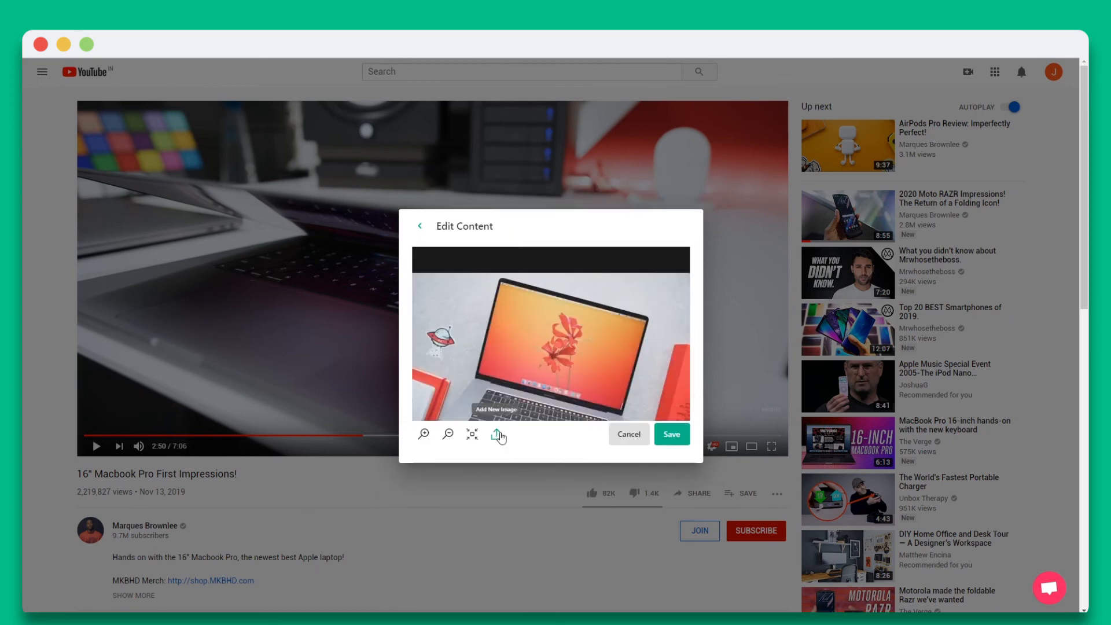
{"action": "left_click", "coordinate": [496, 433]}
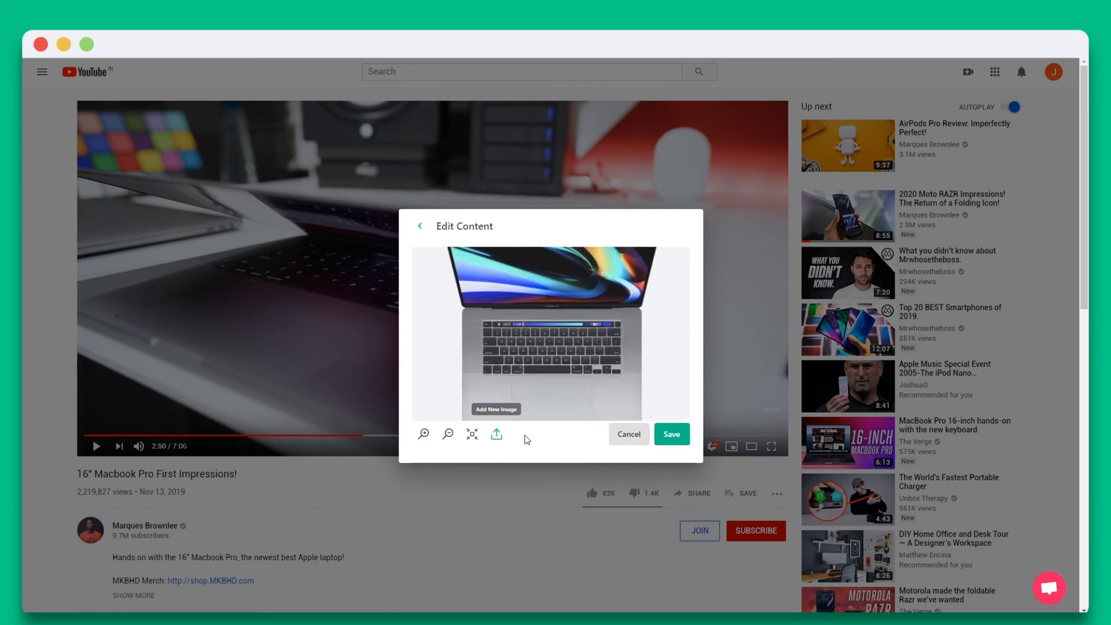
{"action": "left_click", "coordinate": [670, 434]}
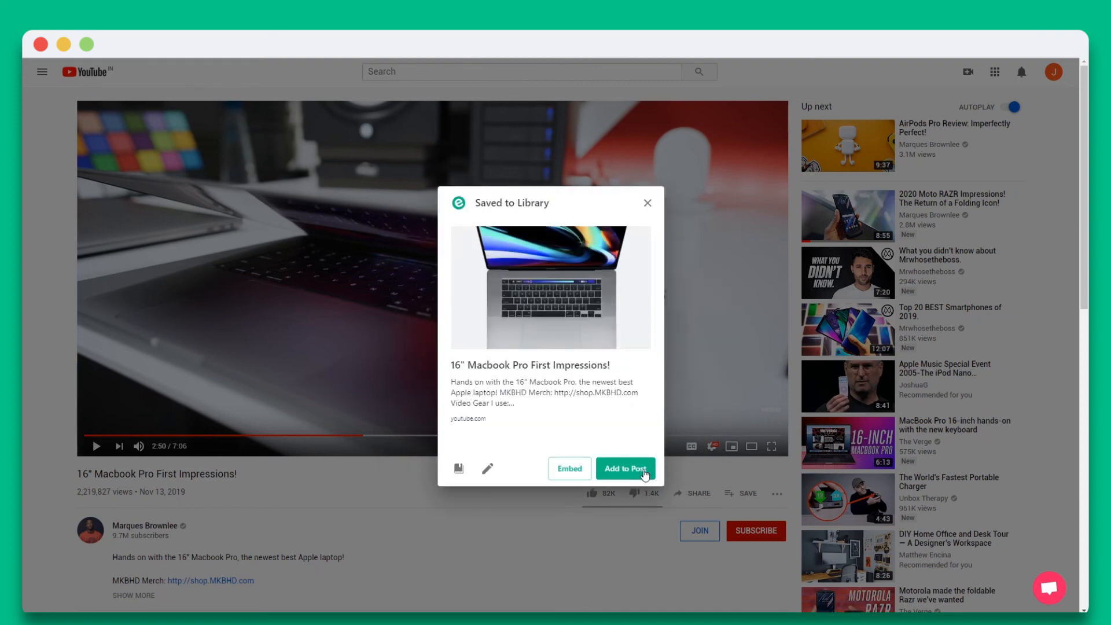
{"action": "left_click", "coordinate": [625, 468]}
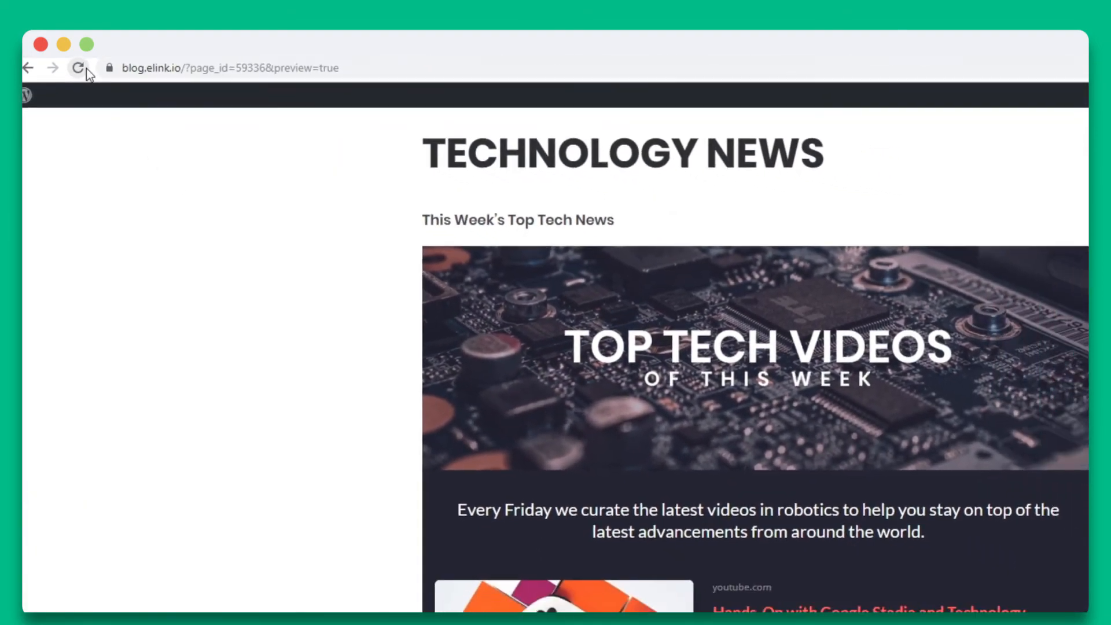
Reload the Technology News preview and scroll through the embedded collection showing the MacBook Pro video first
{"action": "left_click", "coordinate": [79, 68]}
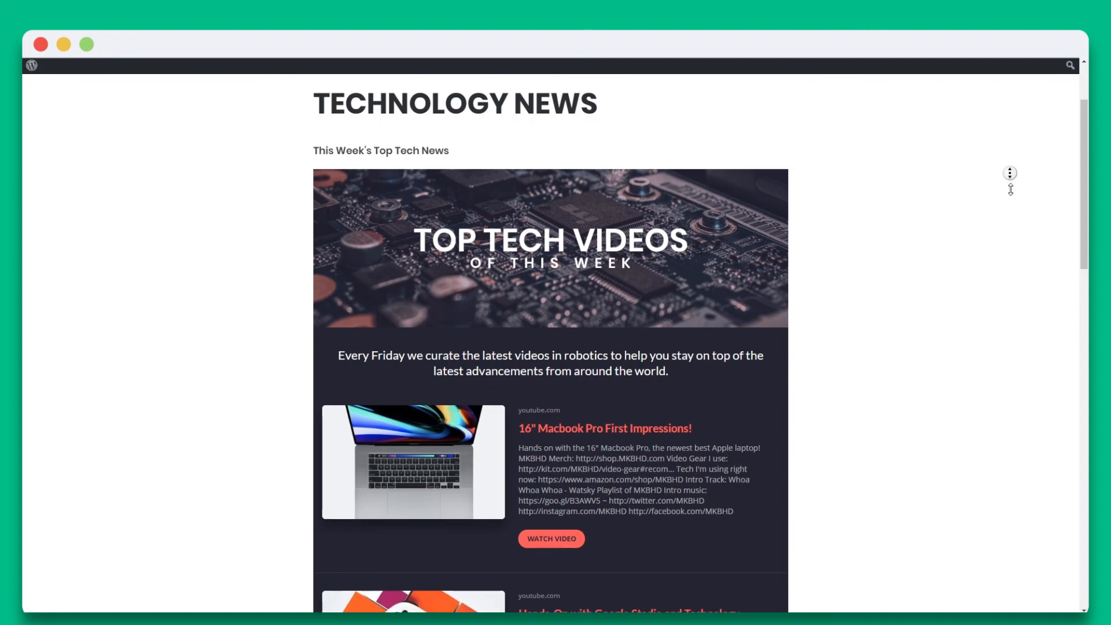
{"action": "scroll", "scroll_direction": "down", "scroll_amount": 3}
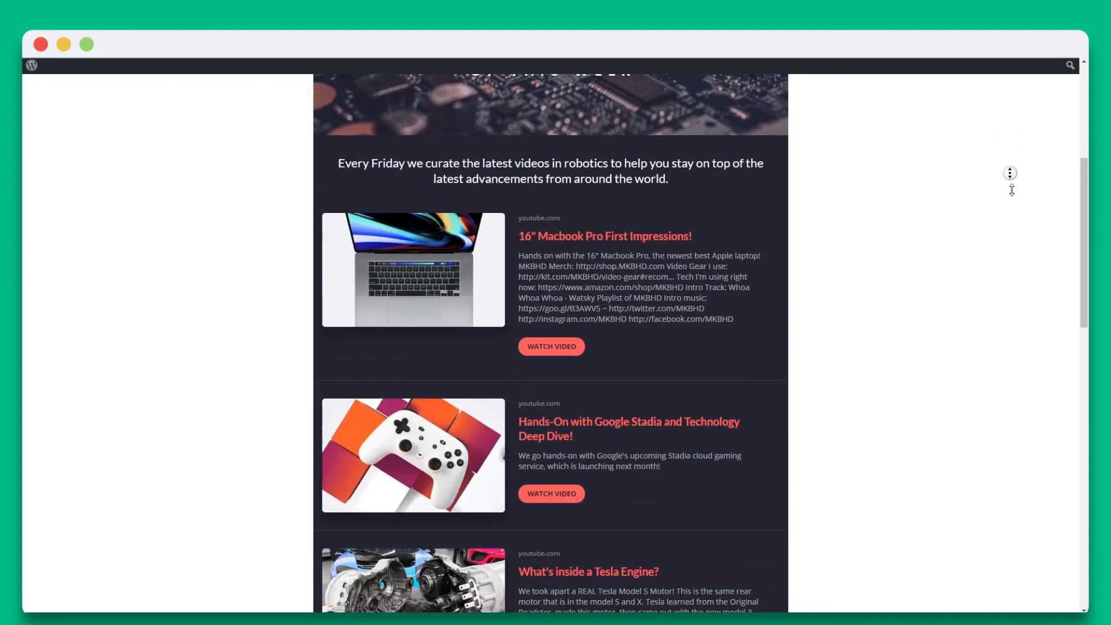
{"action": "scroll", "scroll_direction": "down", "scroll_amount": 3}
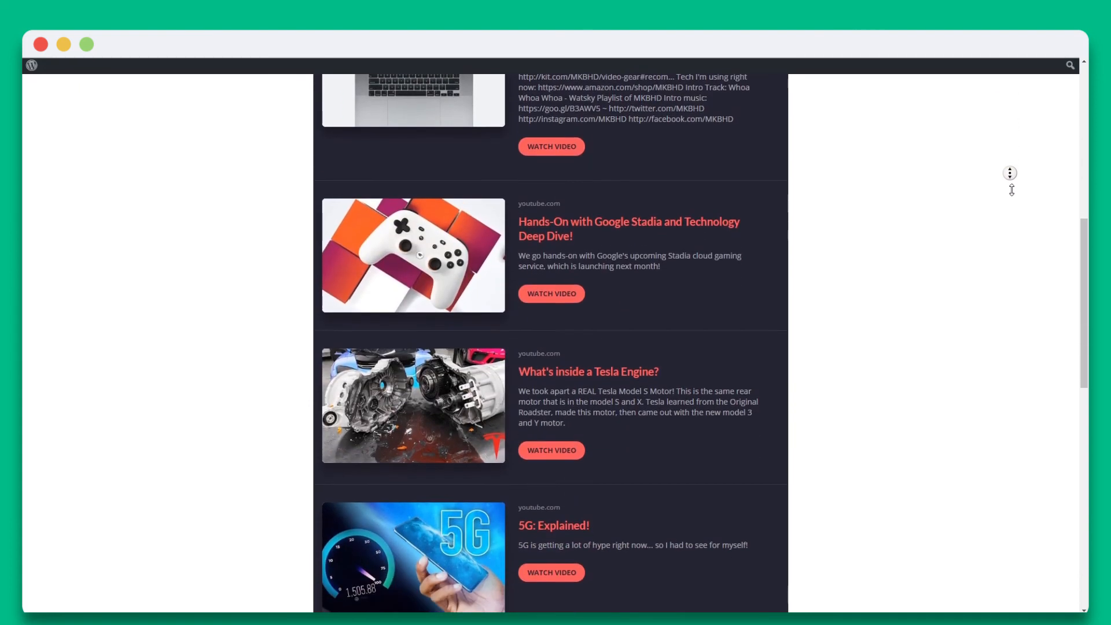
{"action": "scroll", "scroll_direction": "down", "scroll_amount": 3}
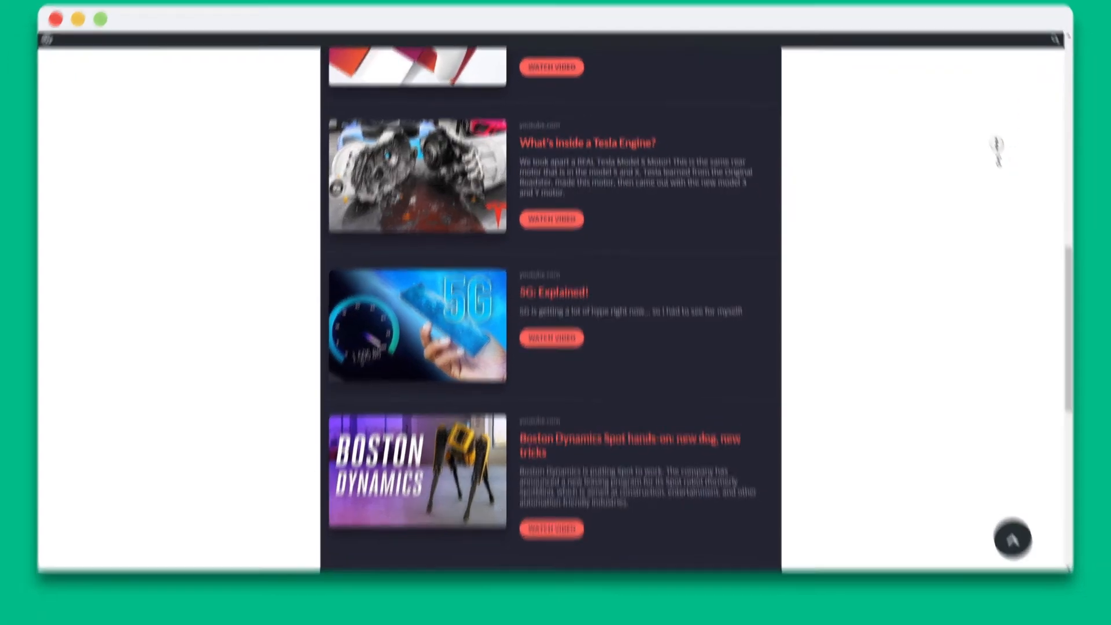